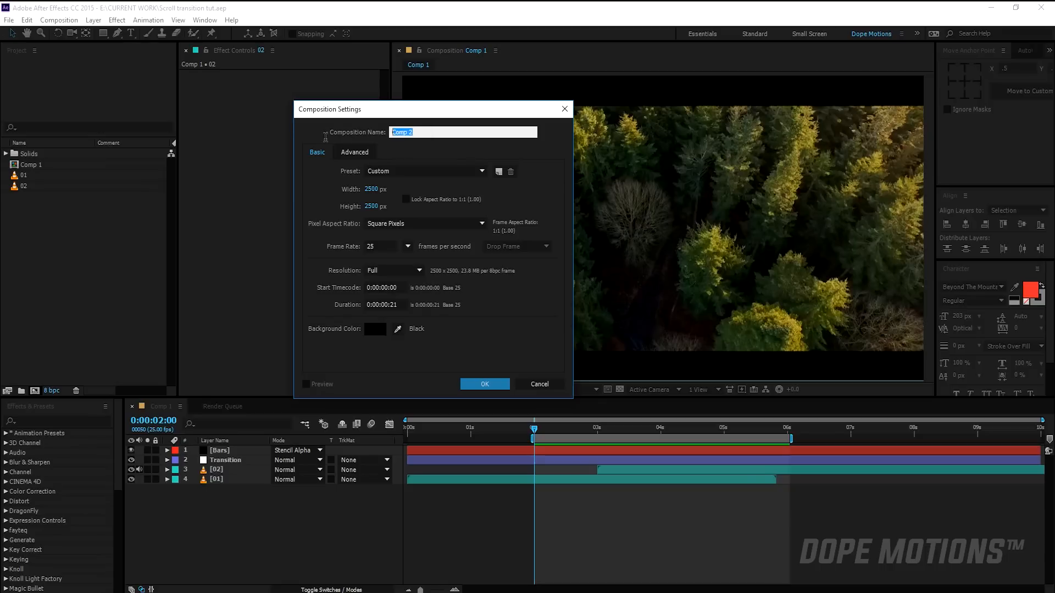
Step: Name the composition Transition, use the HDTV 1080 29.97 preset, and set a 20-second duration
{"action": "type", "text": "Transition"}
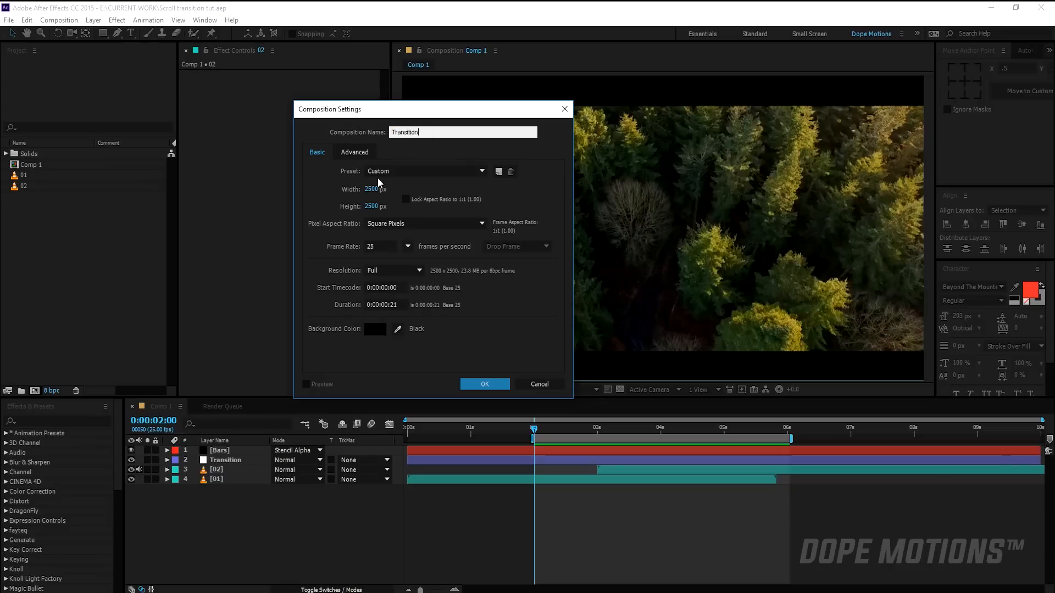
{"action": "left_click", "coordinate": [426, 171]}
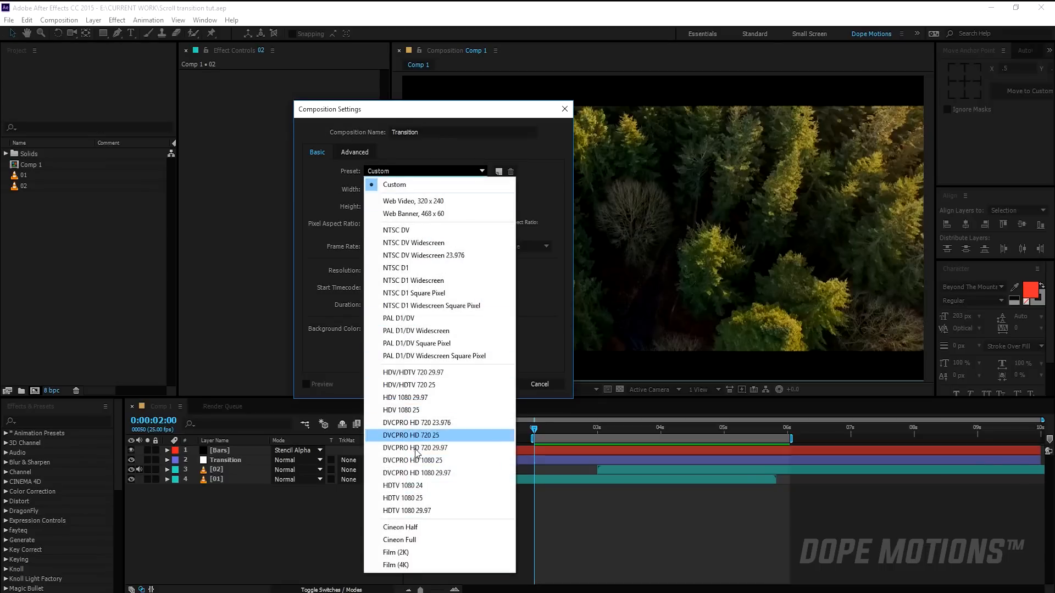
{"action": "left_click", "coordinate": [403, 510]}
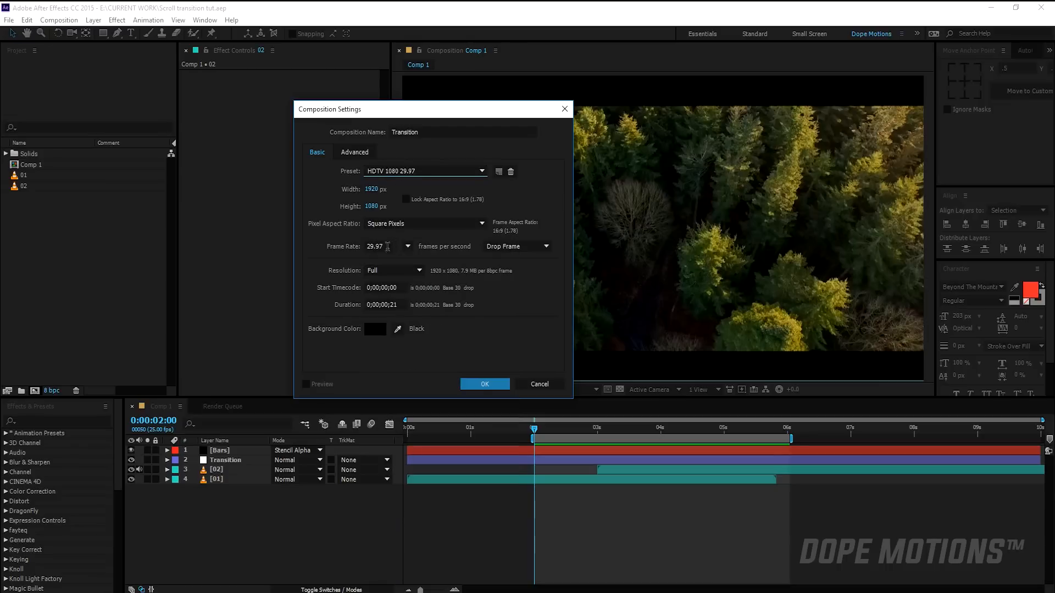
{"action": "left_click", "coordinate": [382, 305]}
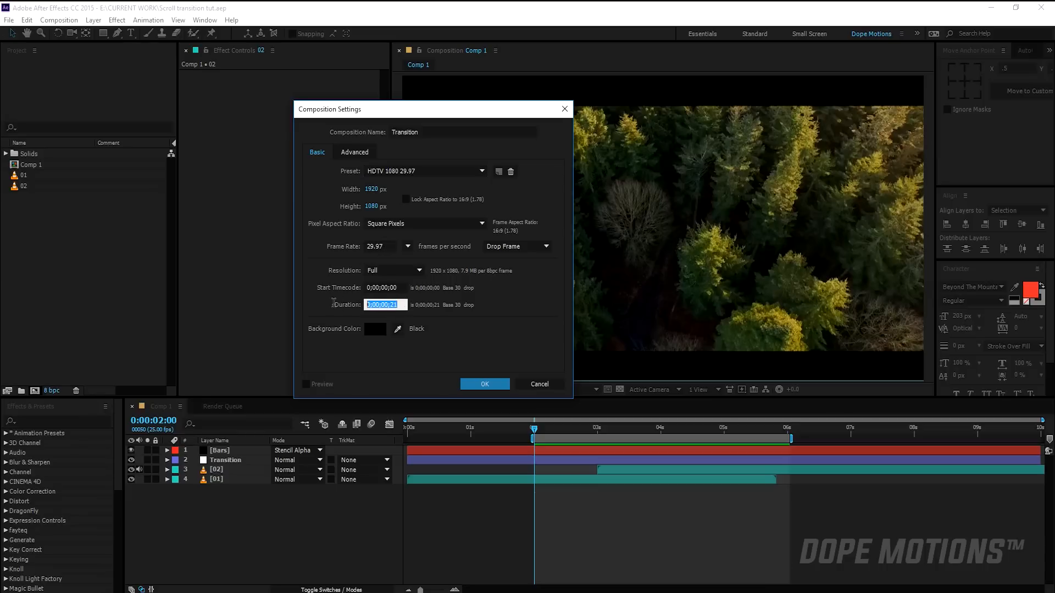
{"action": "type", "text": "20."}
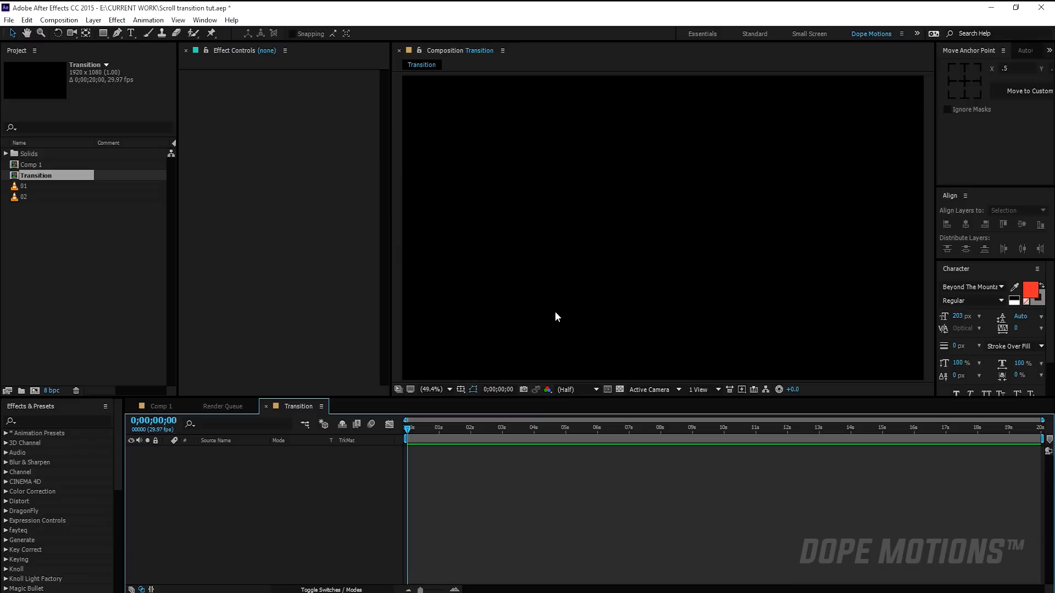
Step: Drag footage 01, then 02, from the Project panel into the Transition timeline
{"action": "left_click", "coordinate": [22, 186]}
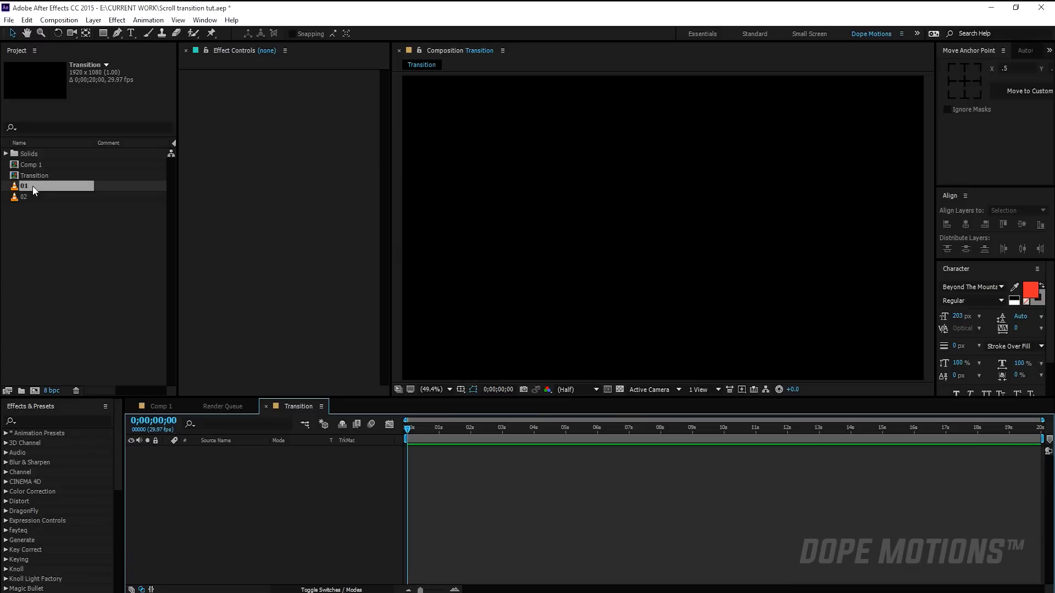
{"action": "left_click", "coordinate": [23, 186]}
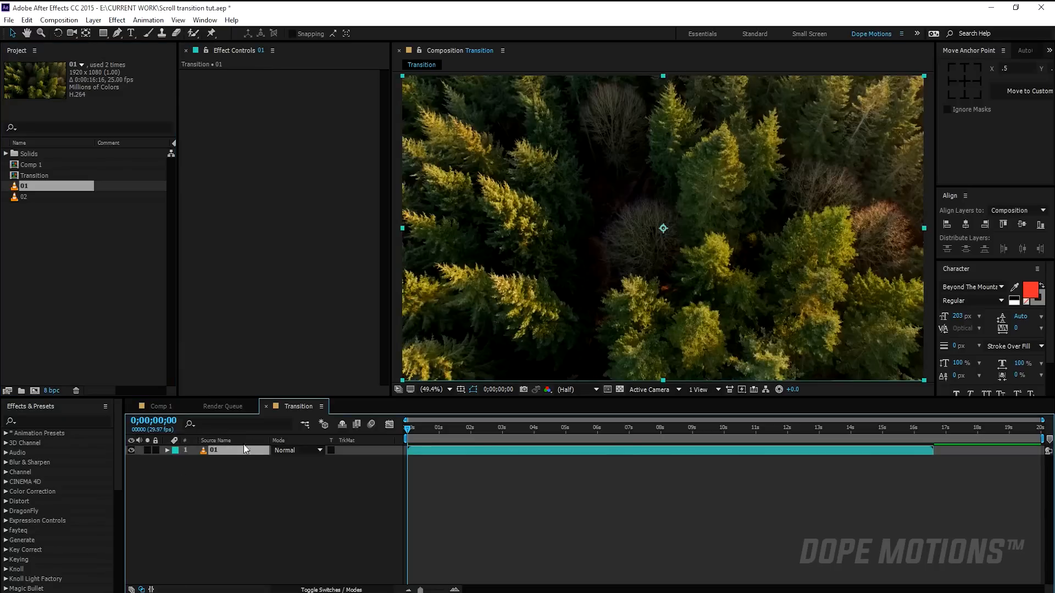
{"action": "left_click", "coordinate": [23, 196]}
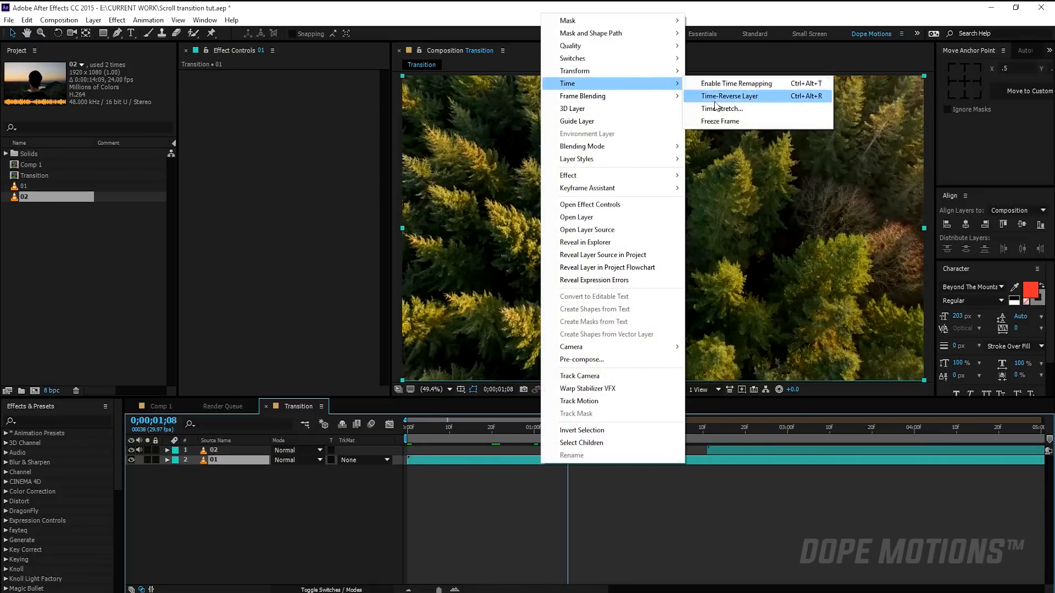
Step: Time-stretch layer 01 with a stretch factor of 50
{"action": "left_click", "coordinate": [721, 108]}
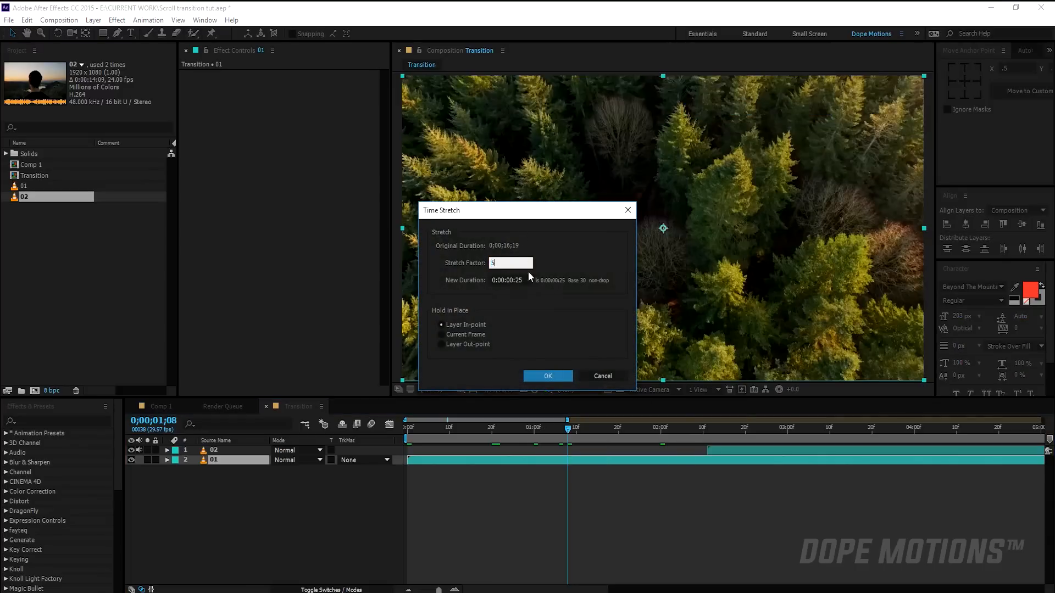
{"action": "left_click", "coordinate": [547, 376]}
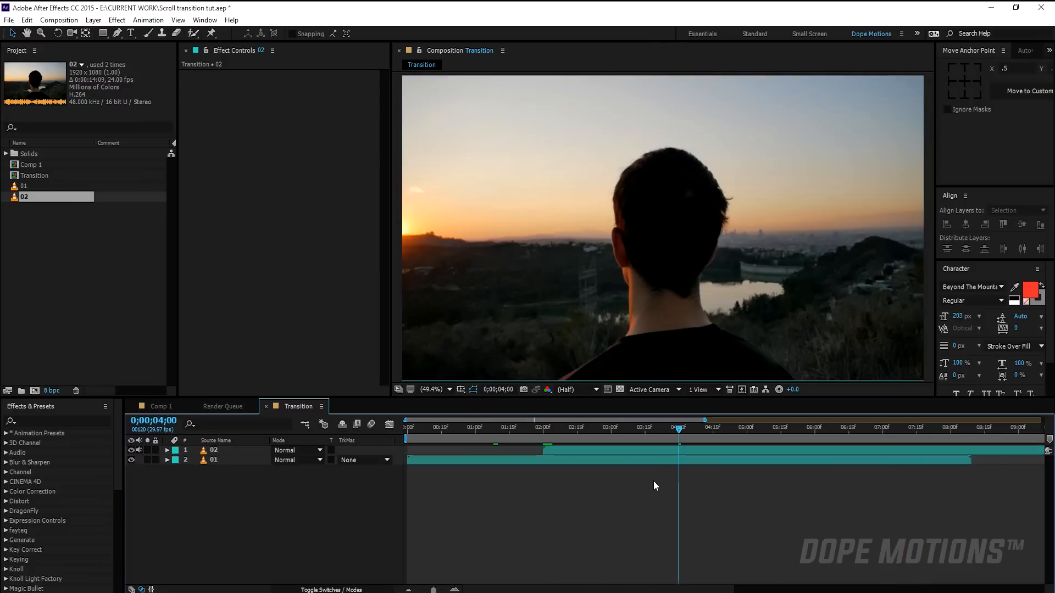
{"action": "left_click", "coordinate": [543, 431]}
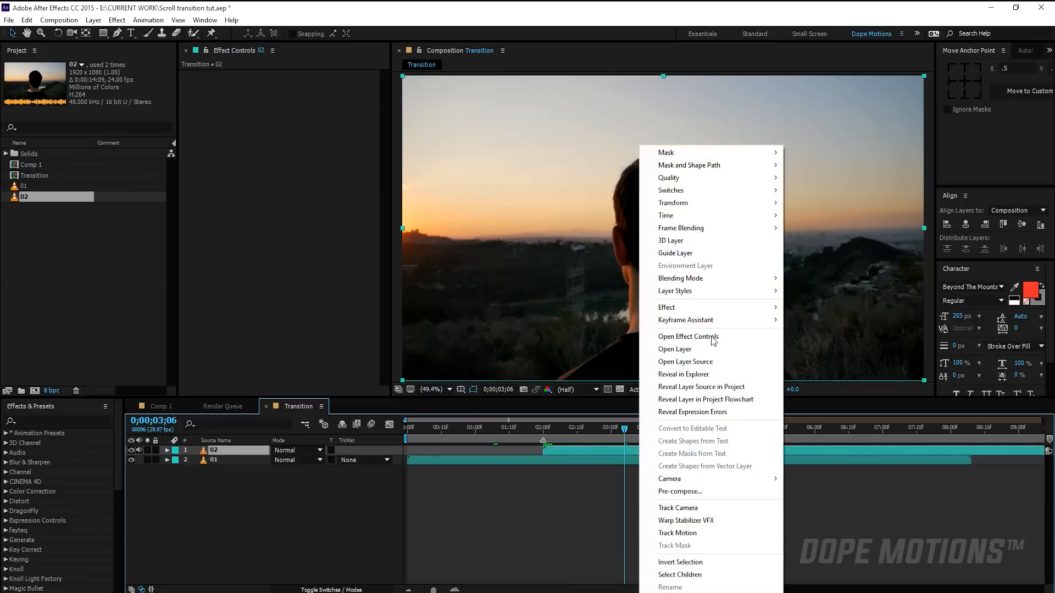
{"action": "mouse_move", "coordinate": [687, 215]}
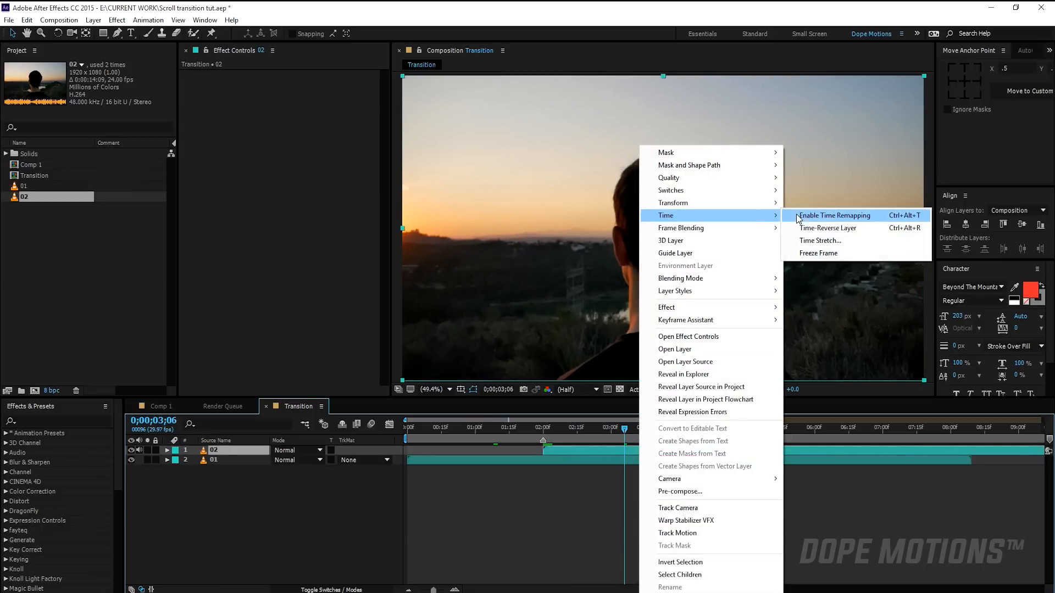
Step: Apply a Time Stretch to layer 02 to shorten it
{"action": "left_click", "coordinate": [820, 240]}
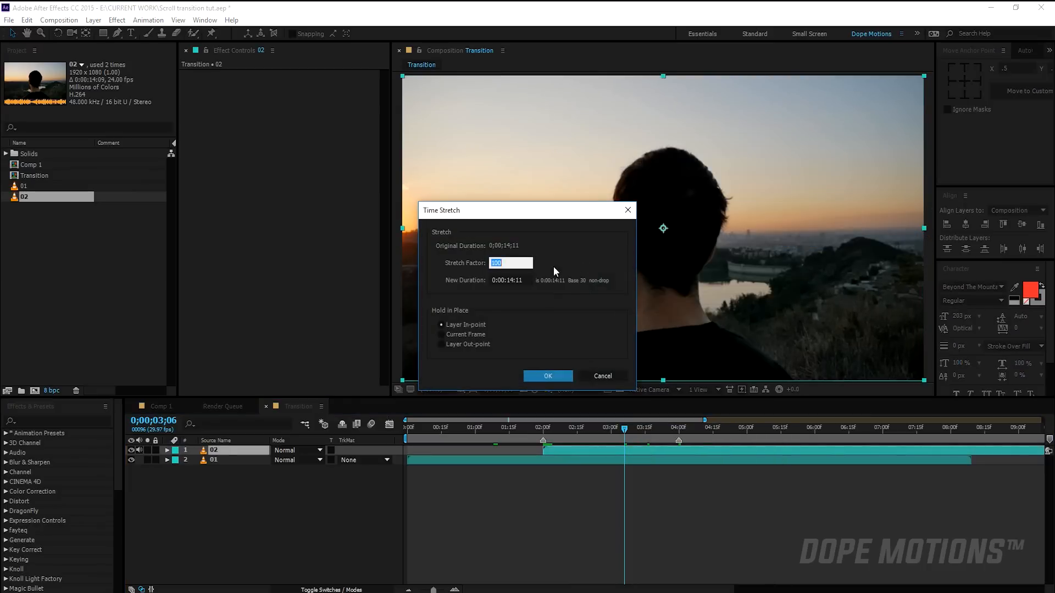
{"action": "left_click", "coordinate": [548, 376]}
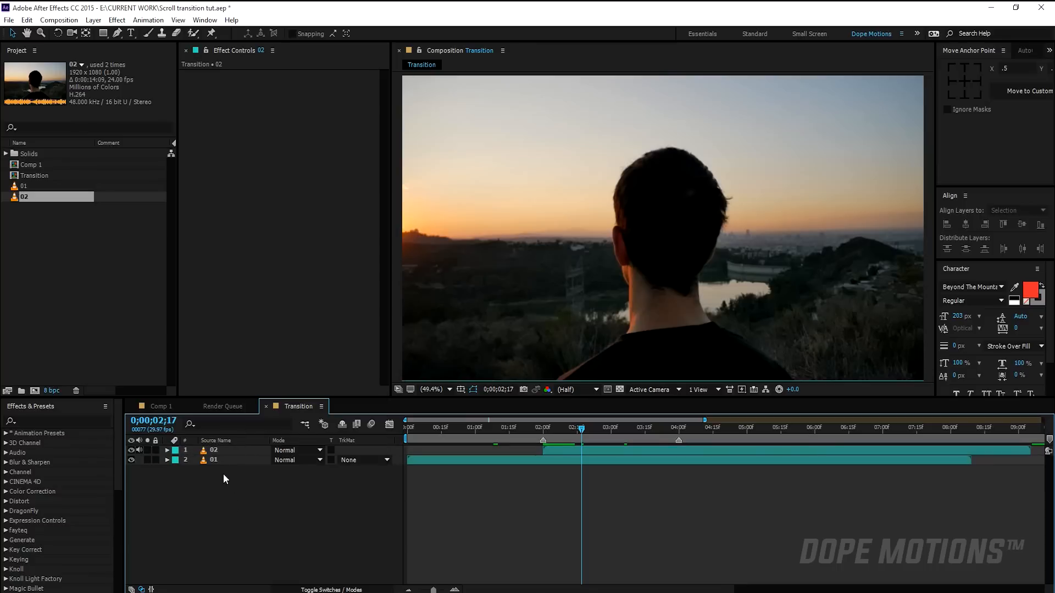
Step: Reveal layer 02's Opacity and scrub the value lower
{"action": "left_click", "coordinate": [213, 450]}
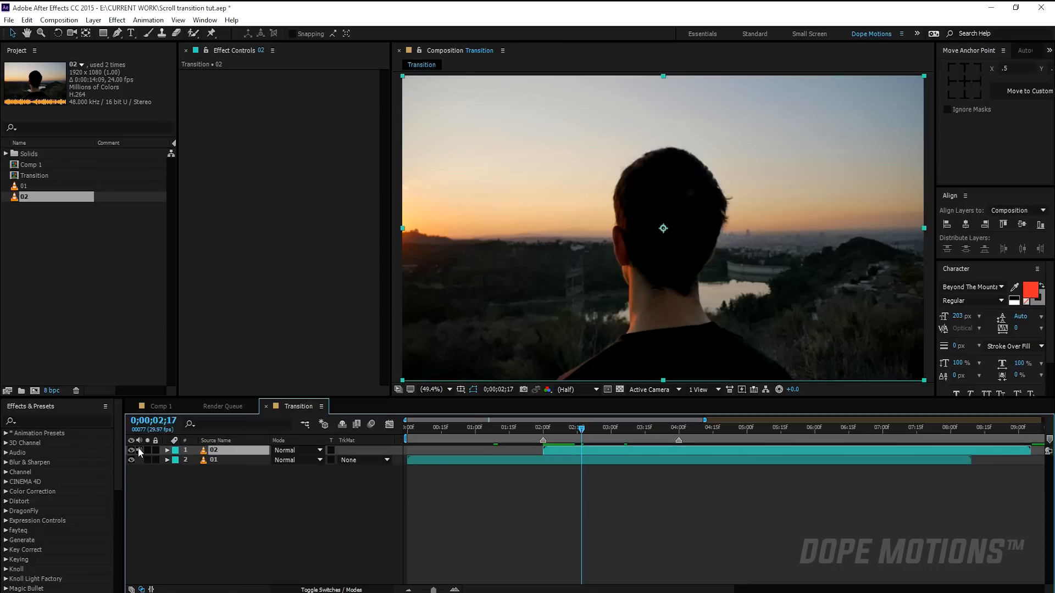
{"action": "left_click", "coordinate": [168, 450]}
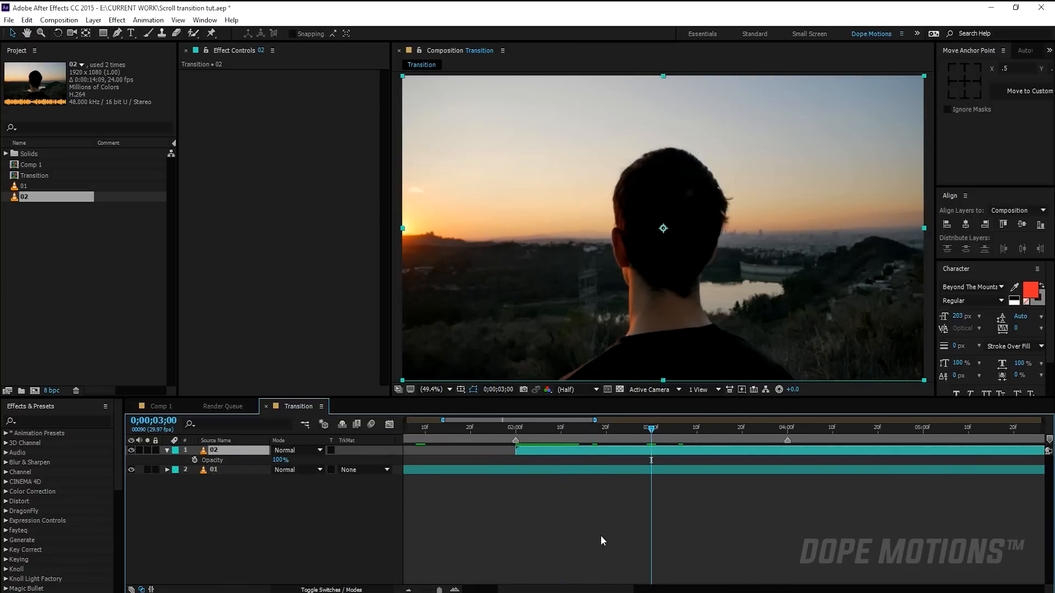
{"action": "mouse_move", "coordinate": [663, 457]}
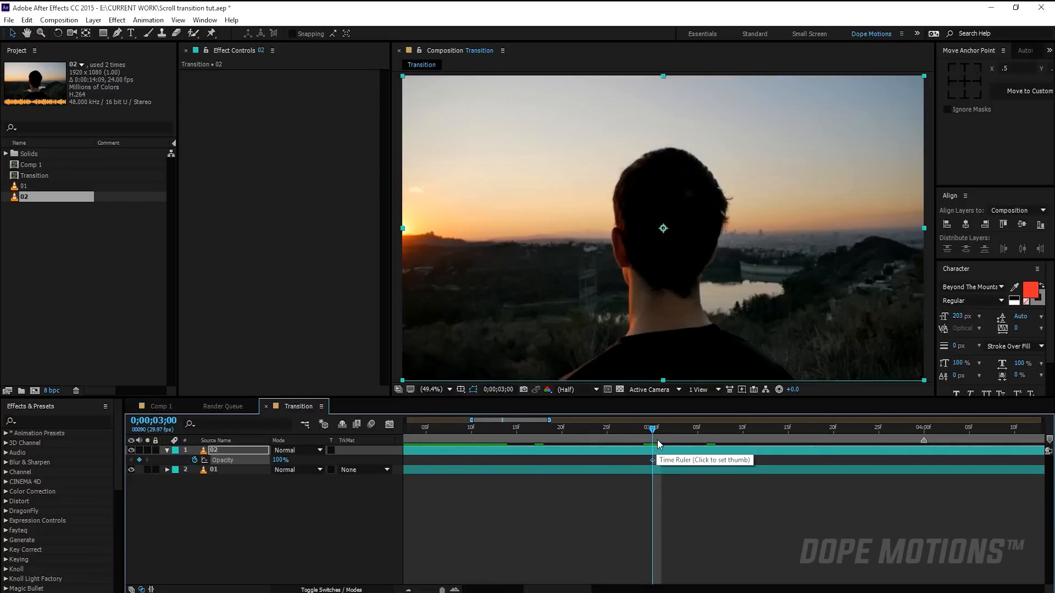
{"action": "left_click_drag", "start_coordinate": [654, 428], "coordinate": [696, 429]}
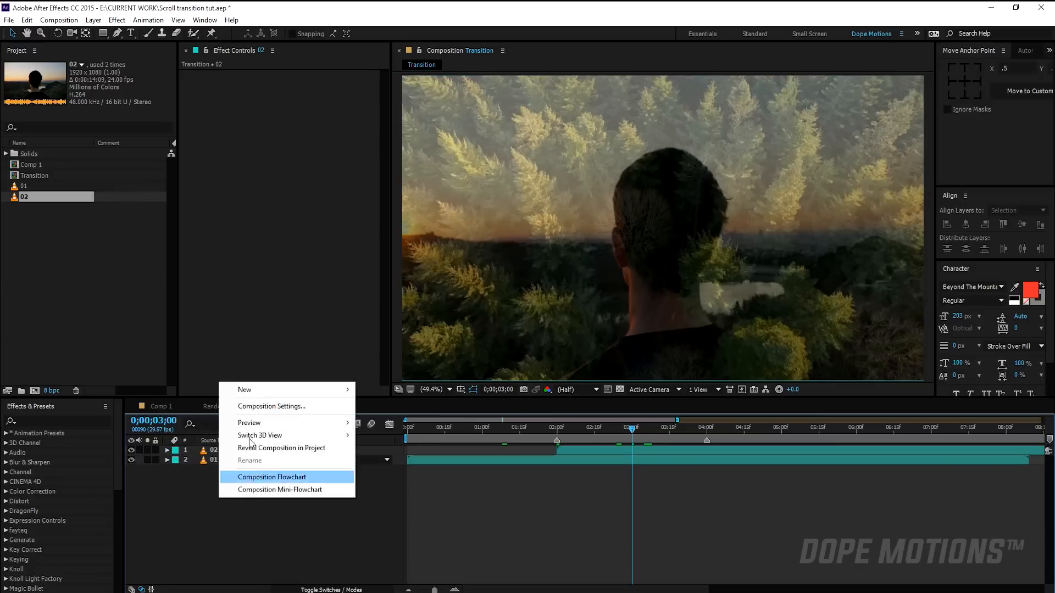
{"action": "mouse_move", "coordinate": [245, 390]}
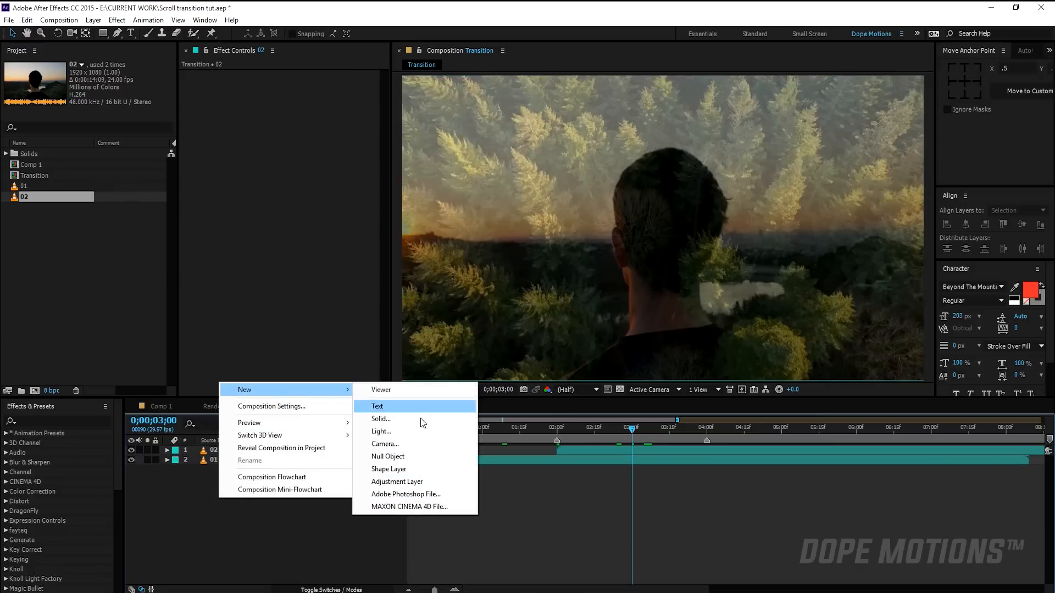
Step: Create a new adjustment layer and rename it Transition
{"action": "left_click", "coordinate": [397, 482]}
{"action": "type", "text": "Scrool"}
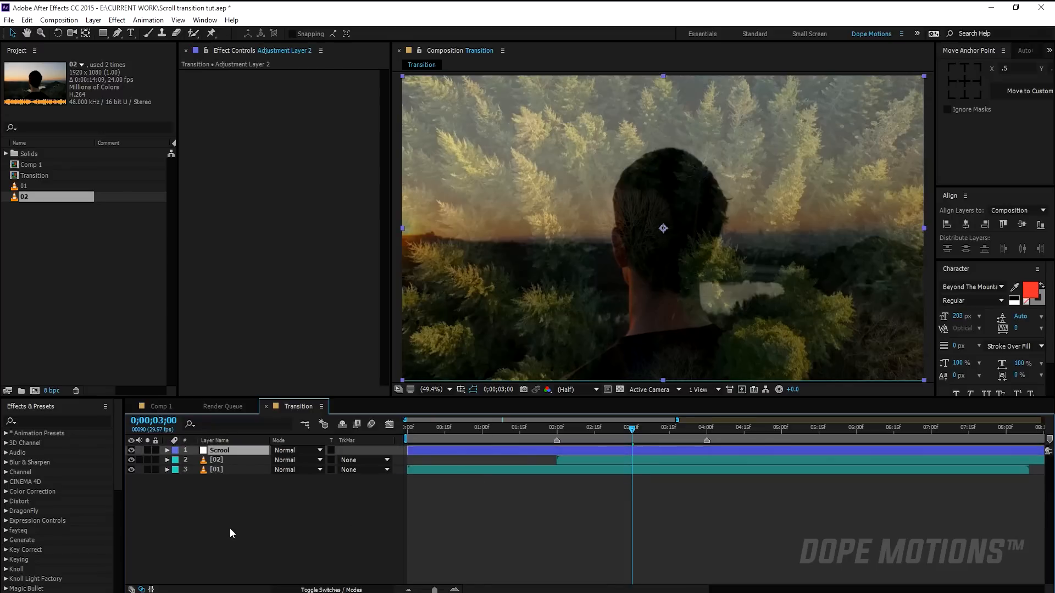
{"action": "double_click", "coordinate": [220, 450]}
{"action": "type", "text": "Transition"}
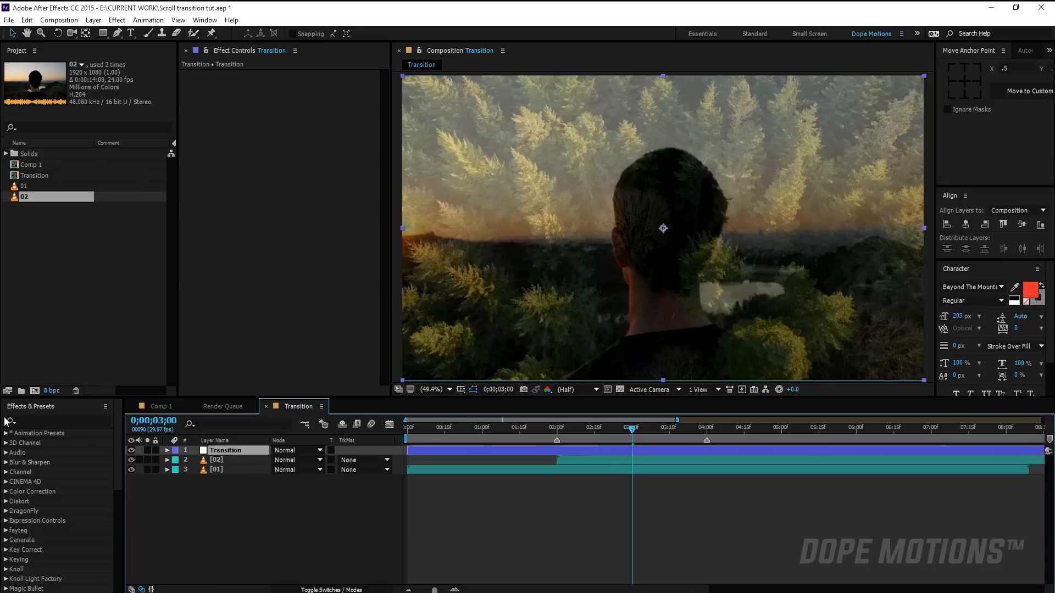
Step: Search 'offset' and apply Distort > Offset to the Transition layer
{"action": "type", "text": "offs"}
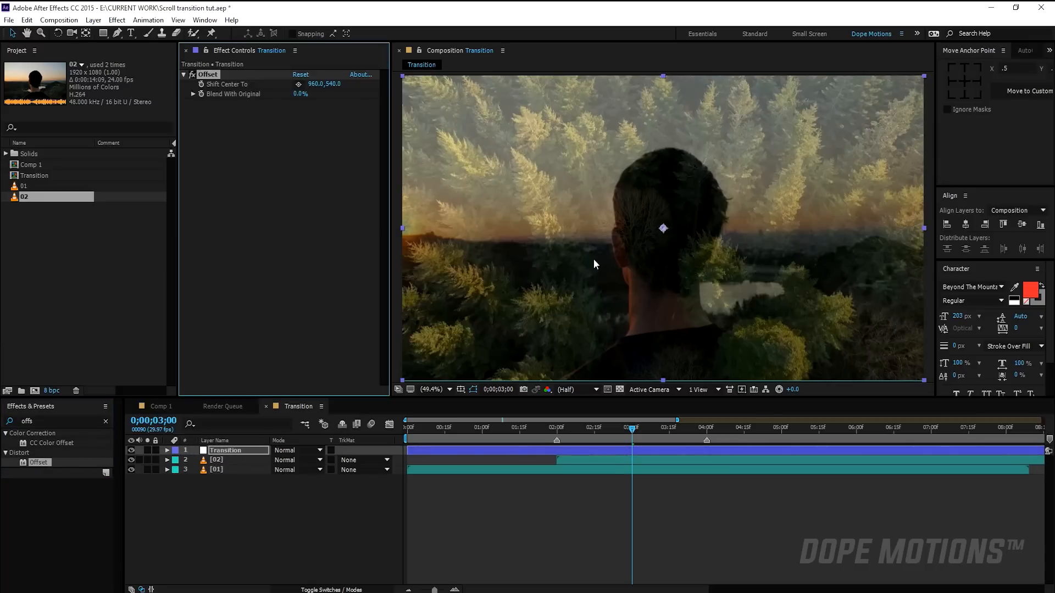
{"action": "left_click", "coordinate": [429, 390]}
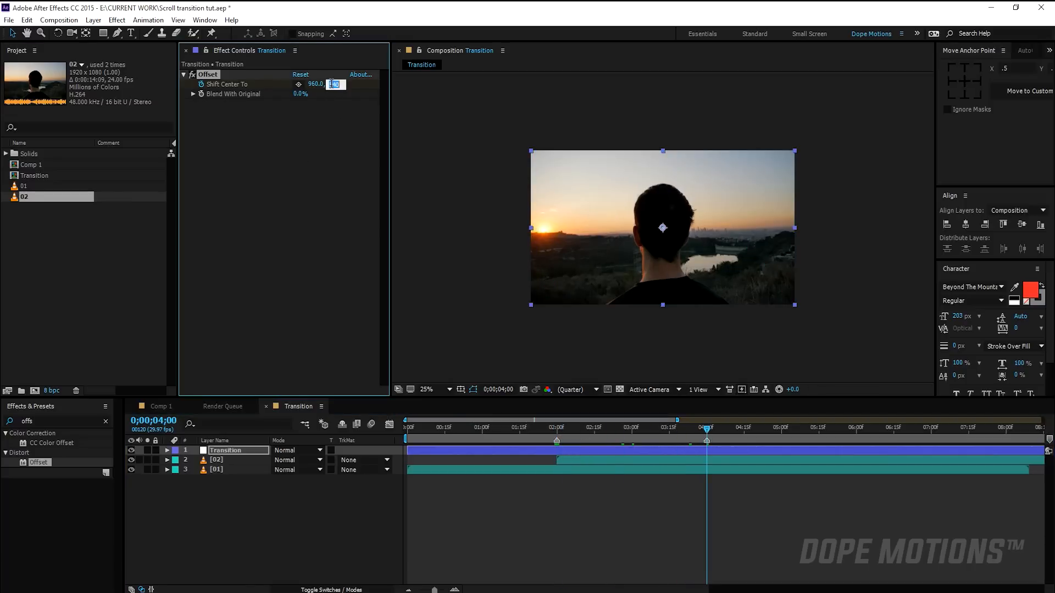
Step: Keyframe Offset's Shift Center To to scroll vertically from 2 to 4 seconds
{"action": "type", "text": "40*10"}
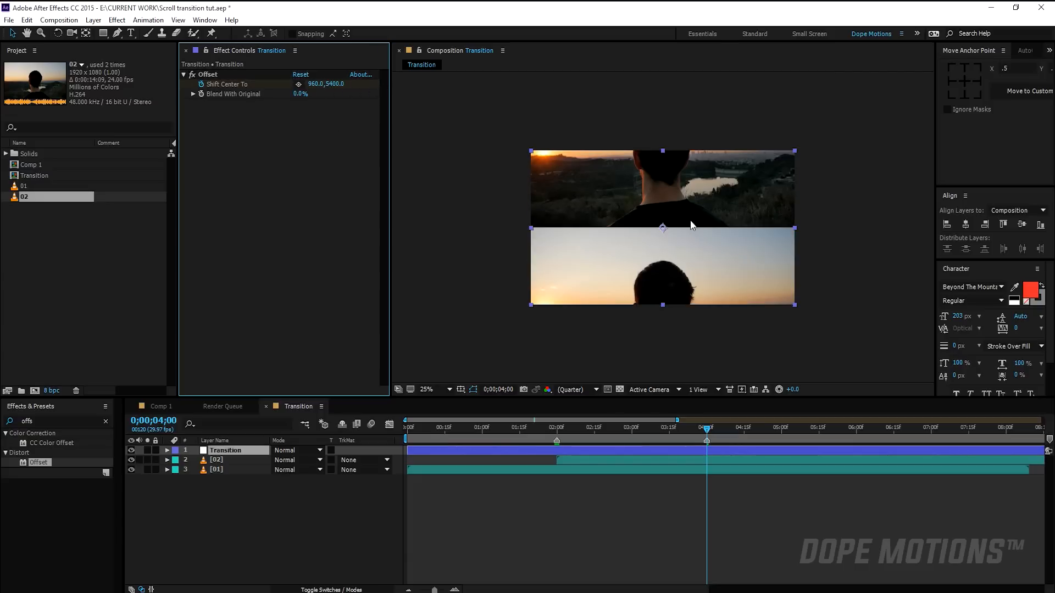
{"action": "mouse_move", "coordinate": [386, 121]}
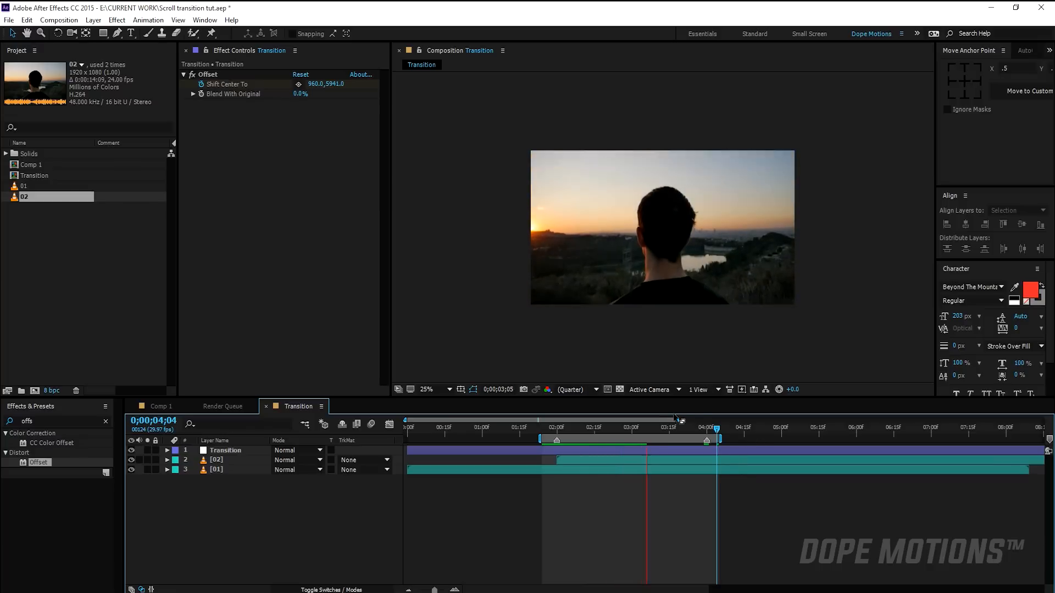
{"action": "left_click", "coordinate": [548, 427]}
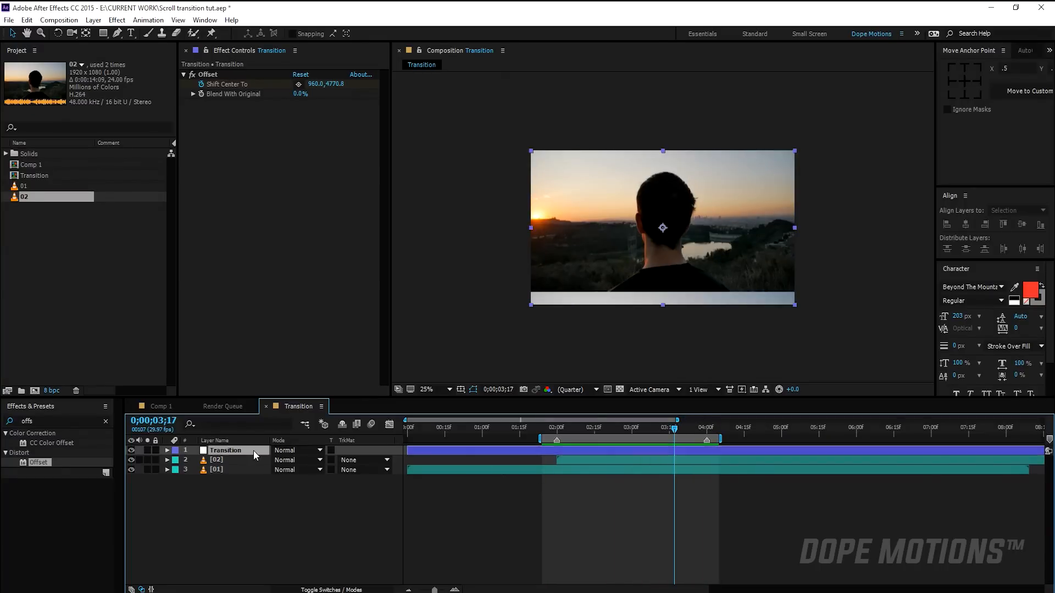
{"action": "left_click", "coordinate": [167, 451]}
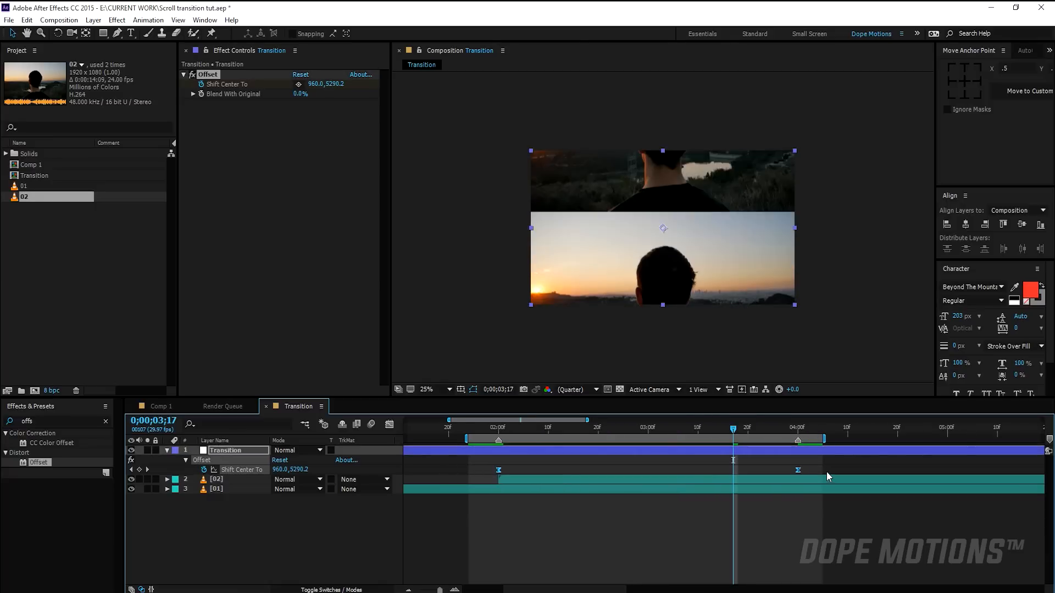
{"action": "mouse_move", "coordinate": [400, 436]}
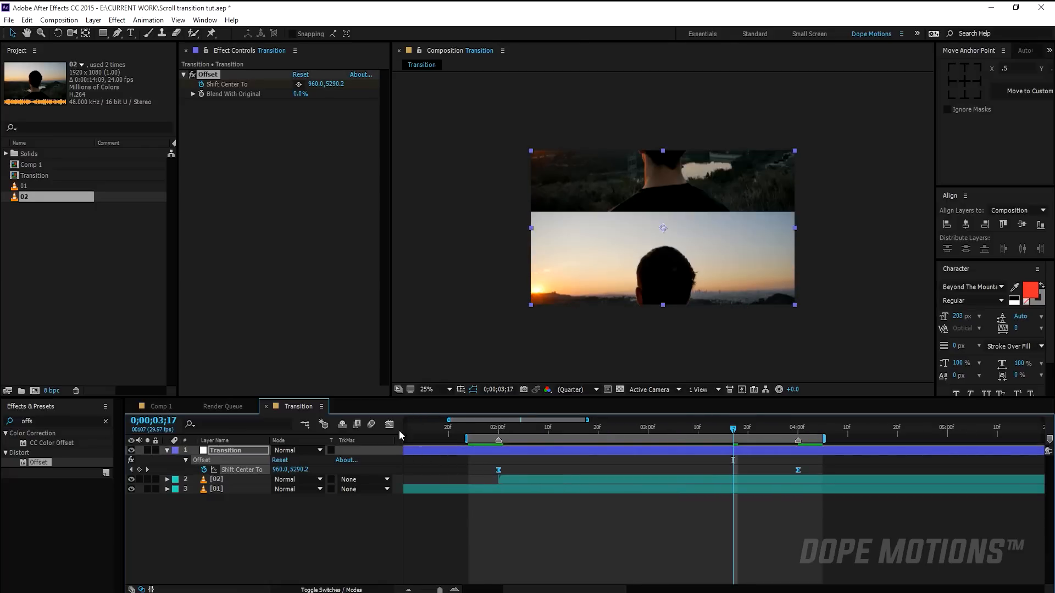
Step: Shape the Shift Center To curve into an eased peak of about 4000 px/sec
{"action": "left_click", "coordinate": [389, 424]}
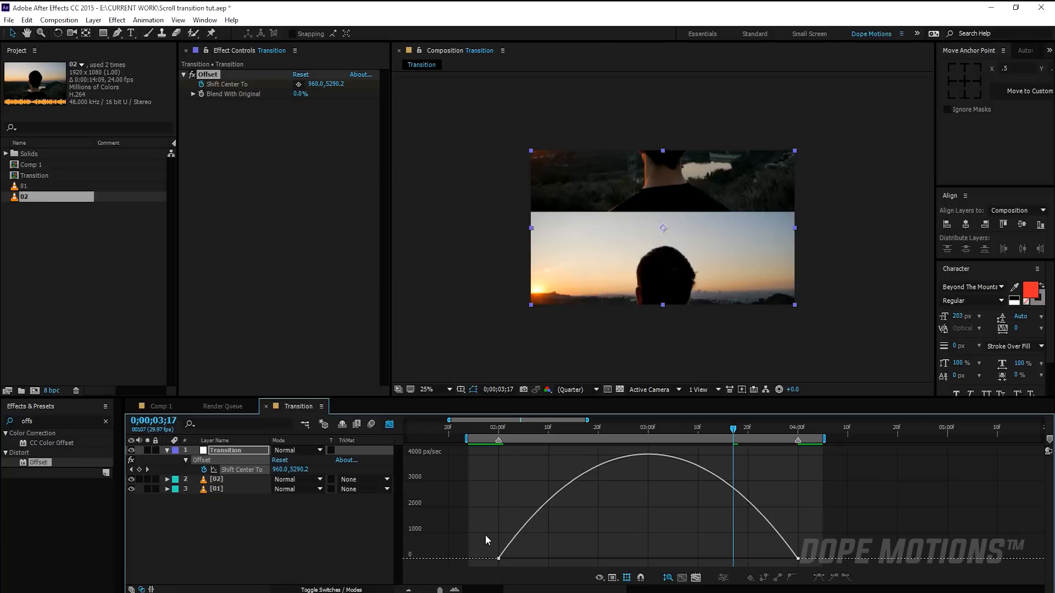
{"action": "mouse_move", "coordinate": [771, 549]}
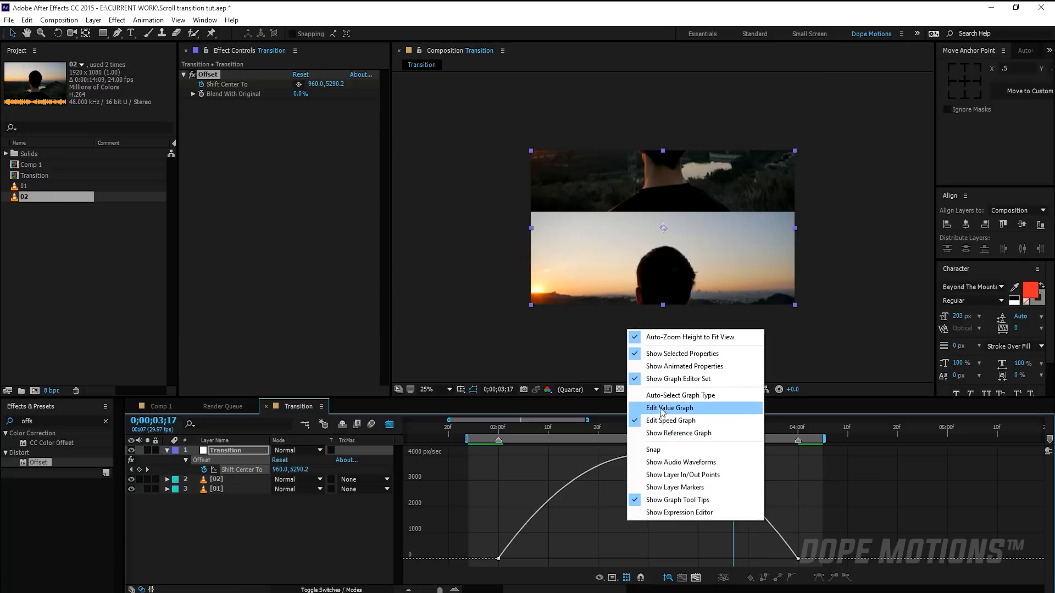
{"action": "left_click", "coordinate": [669, 408]}
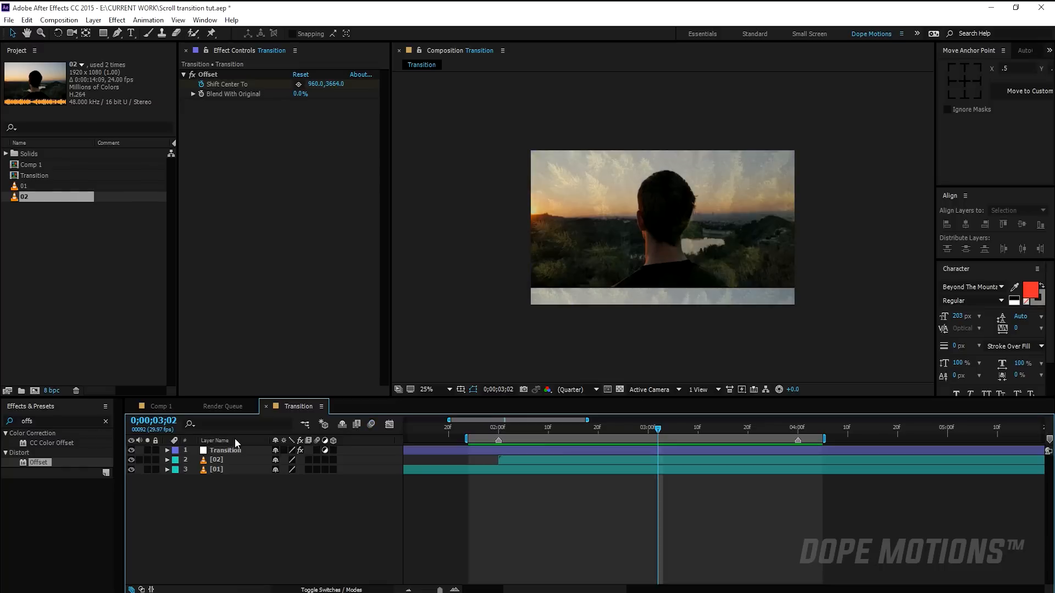
Step: Apply a vertical Fast Blur with Blurriness keyframed 0–60–0 across the scroll
{"action": "left_click", "coordinate": [225, 450]}
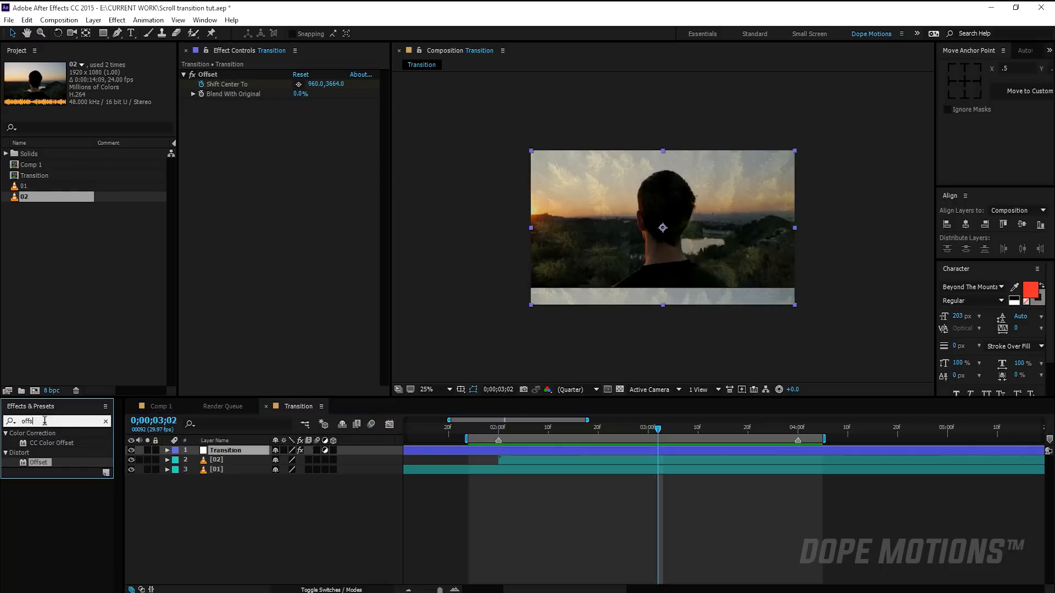
{"action": "type", "text": "fast"}
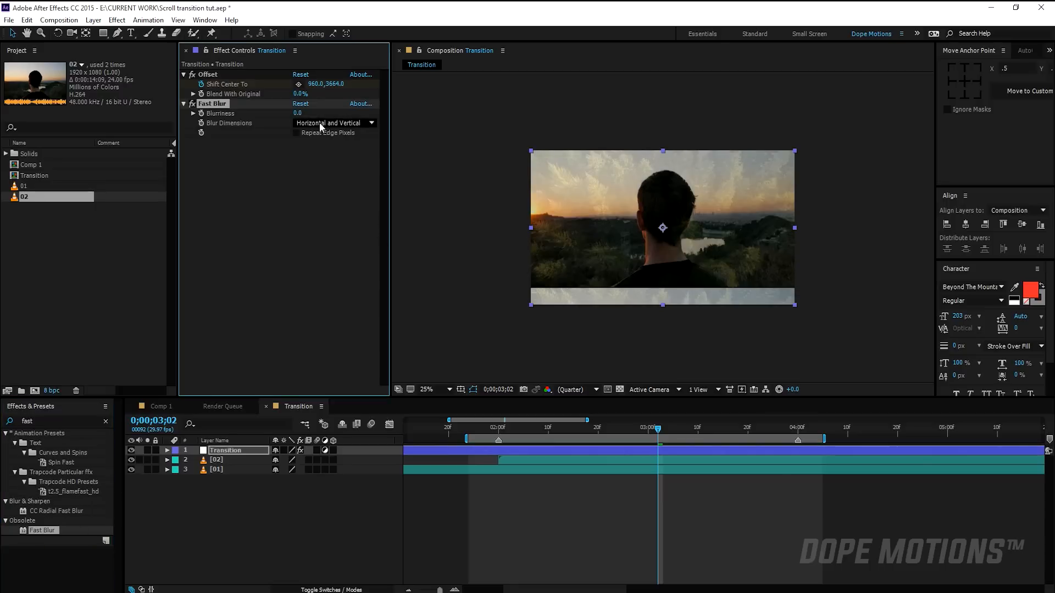
{"action": "left_click", "coordinate": [334, 123]}
{"action": "type", "text": "60"}
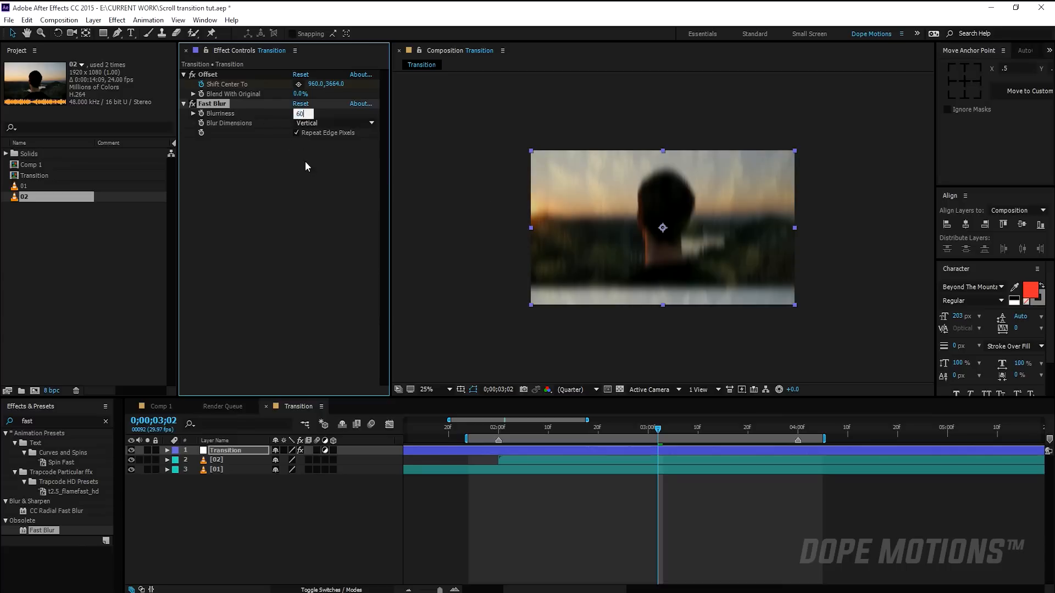
{"action": "key", "text": "Enter"}
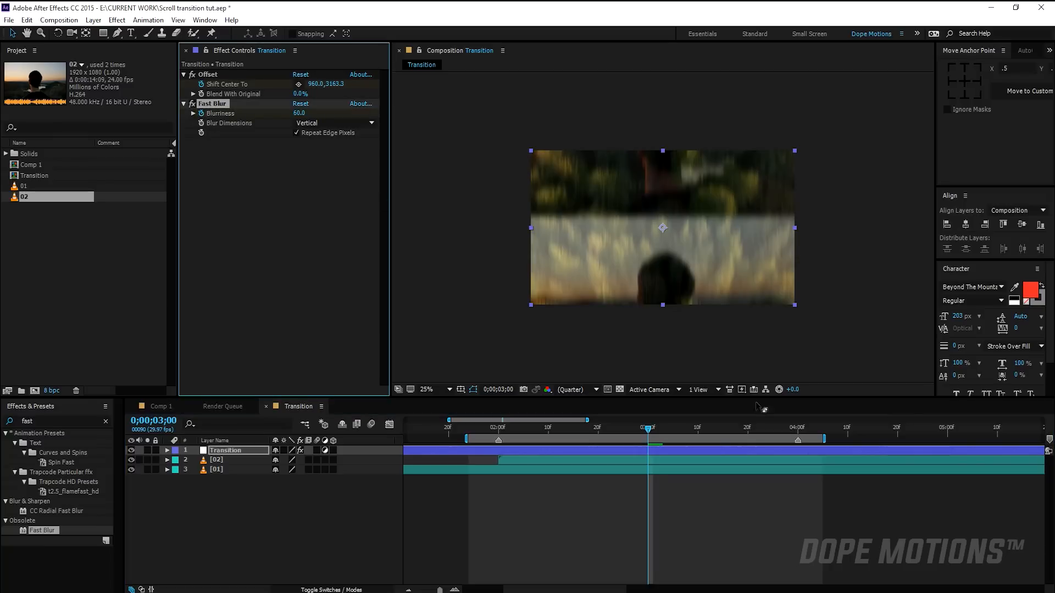
{"action": "left_click", "coordinate": [167, 450]}
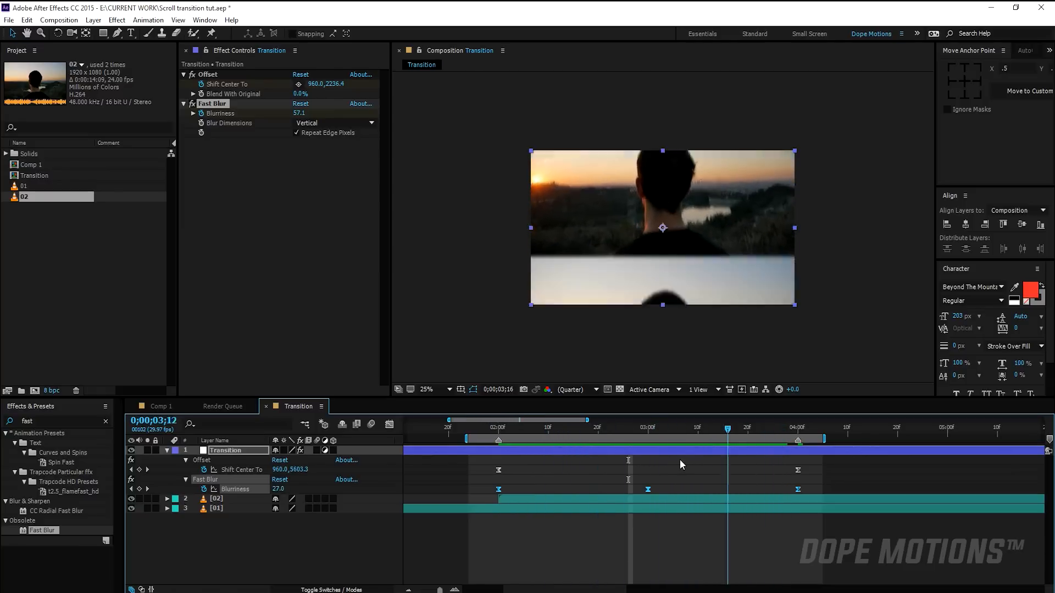
Step: Apply Brightness & Contrast, keyframing Brightness 120 at 3:00 and 0 at 2:00 and 4:00
{"action": "left_click", "coordinate": [674, 428]}
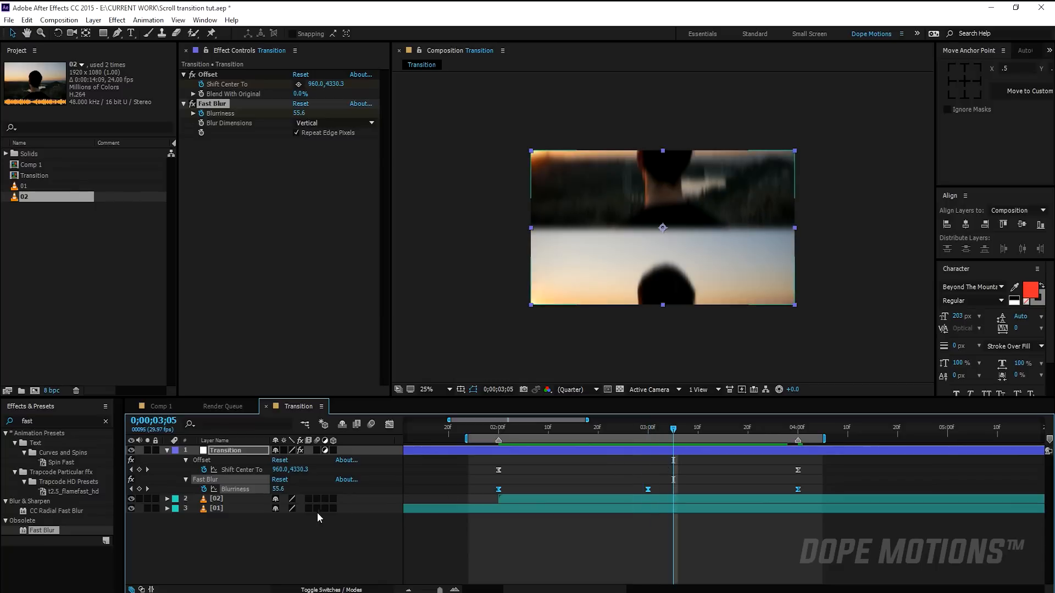
{"action": "mouse_move", "coordinate": [320, 500]}
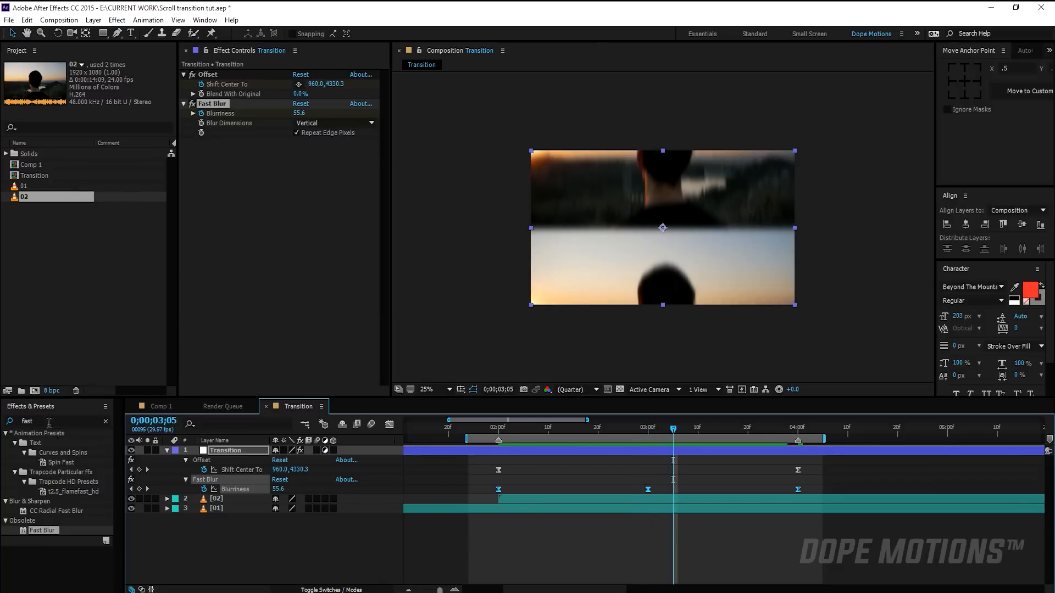
{"action": "type", "text": "bright"}
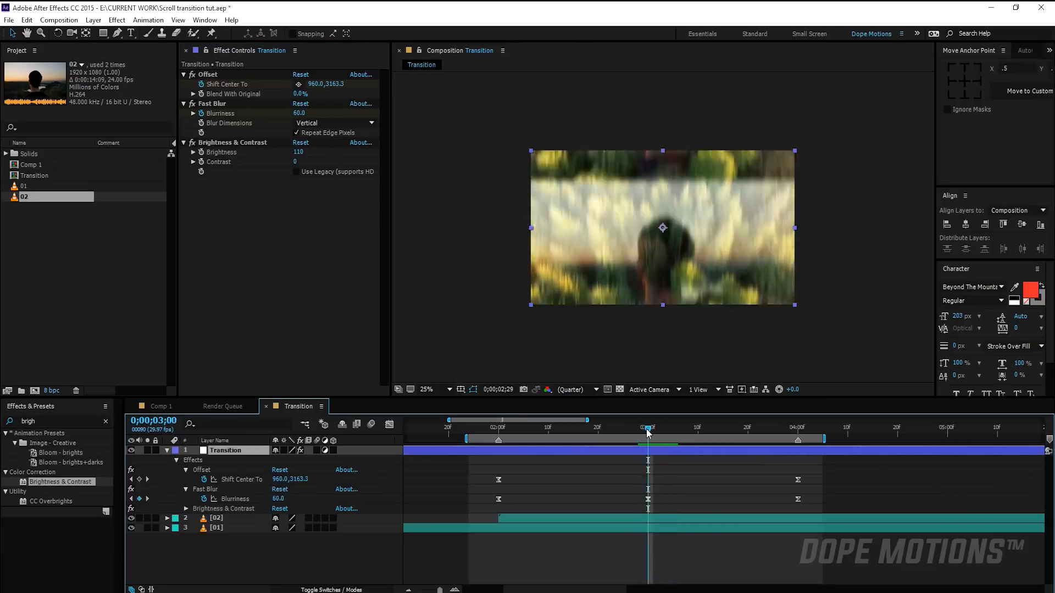
{"action": "double_click", "coordinate": [298, 152]}
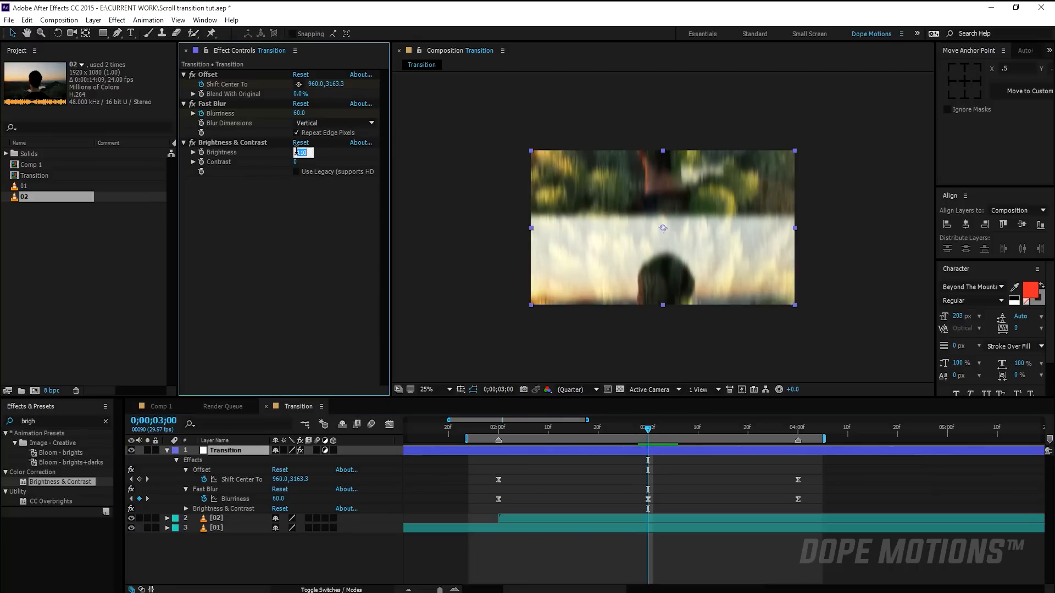
{"action": "type", "text": "120"}
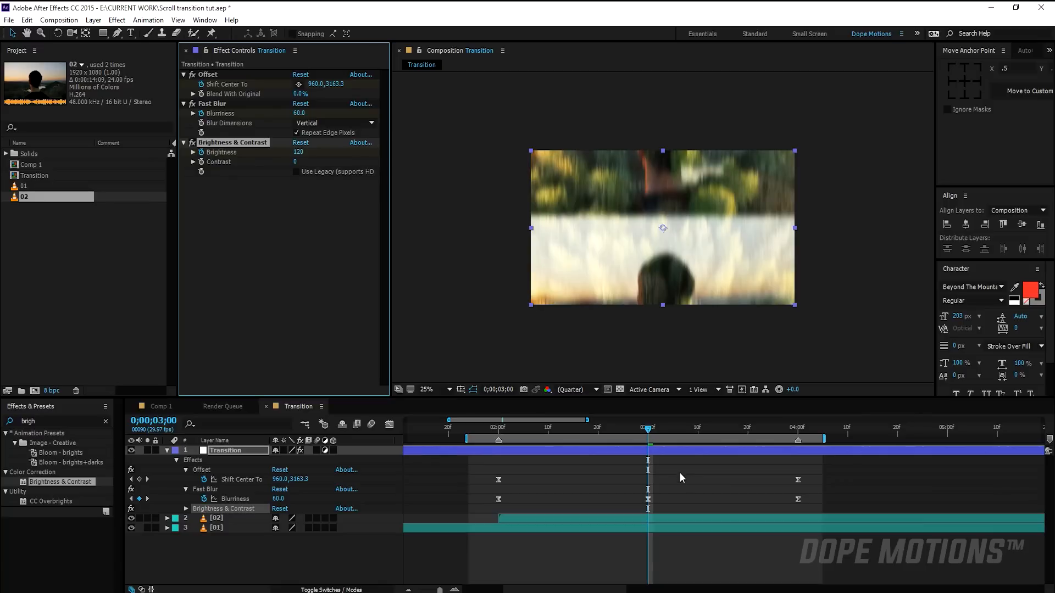
{"action": "mouse_move", "coordinate": [297, 163]}
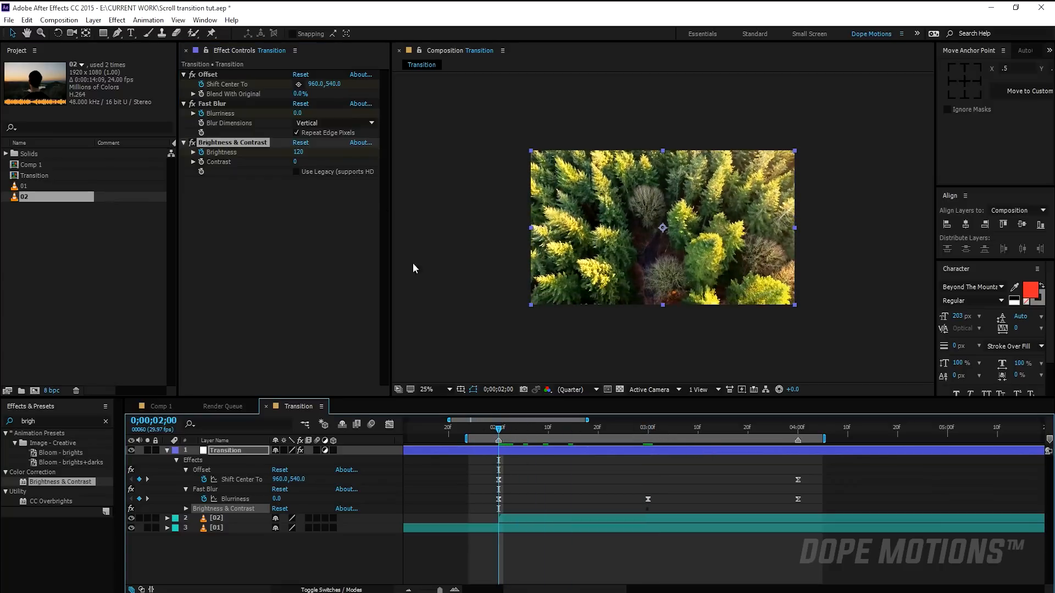
{"action": "left_click", "coordinate": [298, 153]}
{"action": "type", "text": "0"}
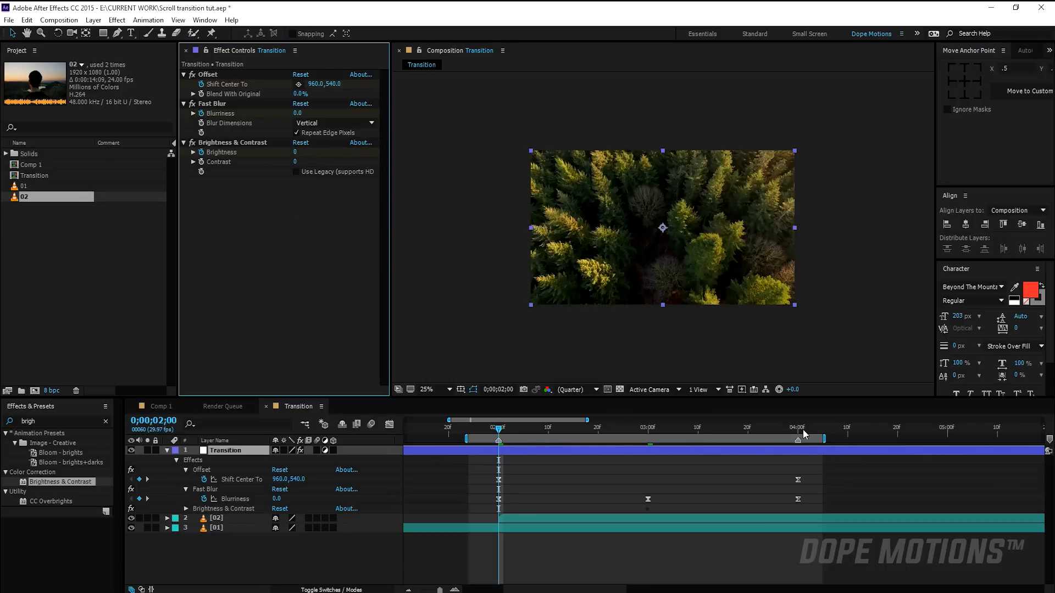
{"action": "left_click", "coordinate": [798, 439]}
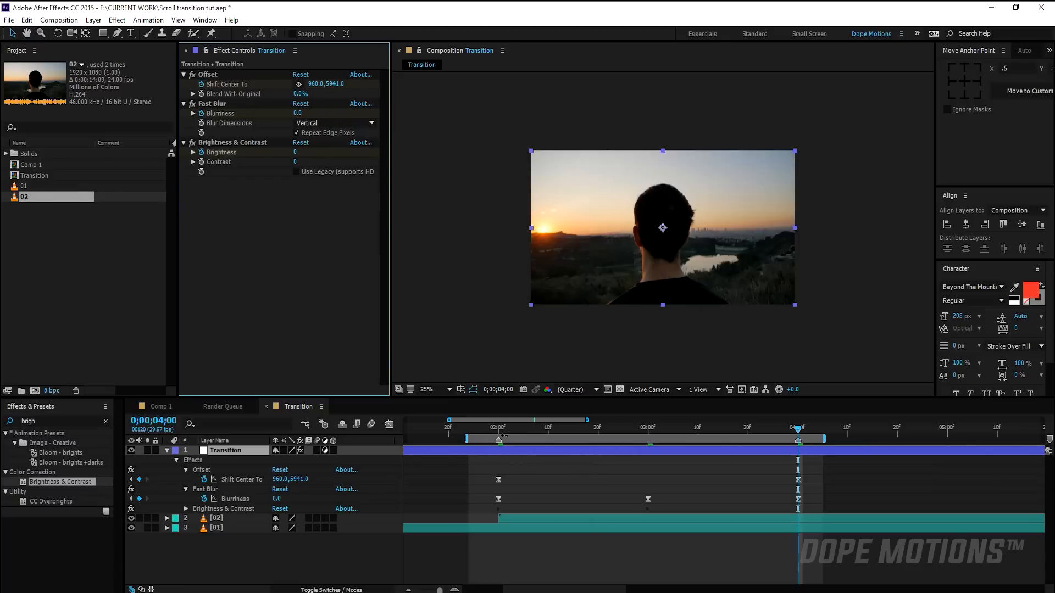
{"action": "left_click", "coordinate": [186, 489]}
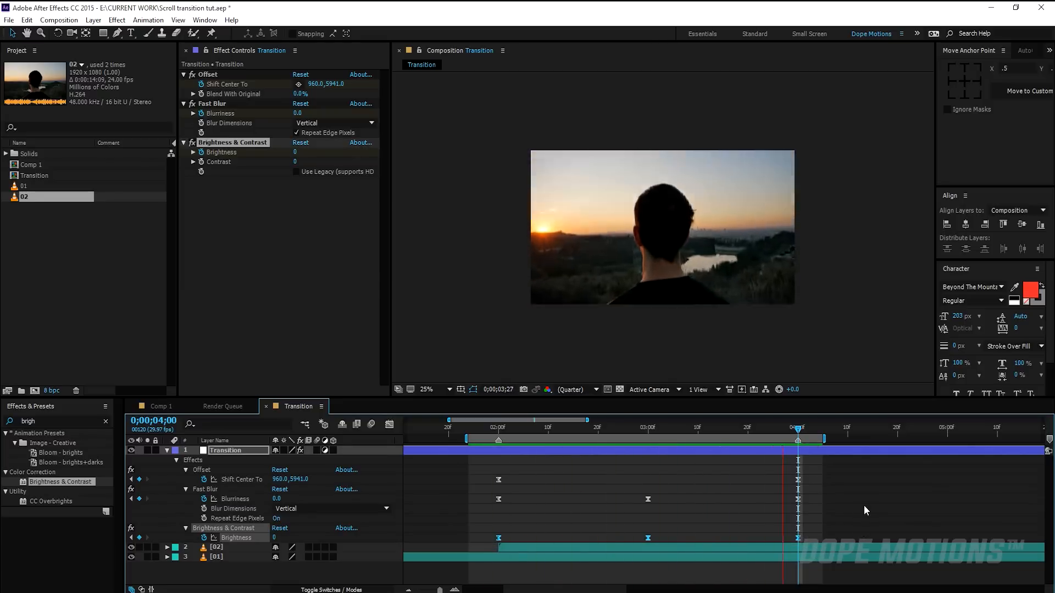
Step: Preview the transition, raise the middle Brightness keyframe from 120 to 150, and scrub to review
{"action": "left_click", "coordinate": [669, 435]}
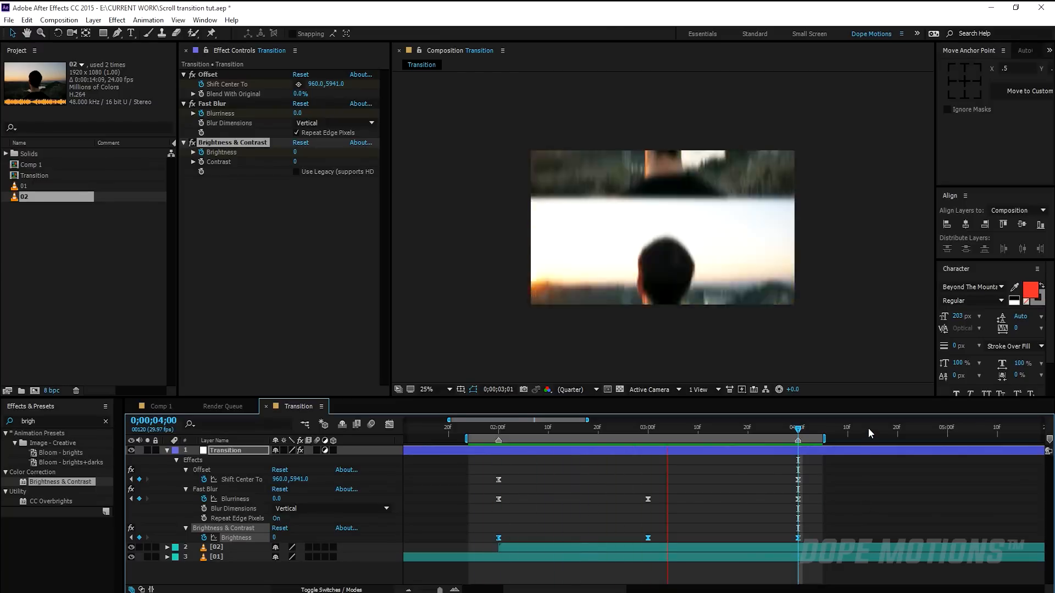
{"action": "left_click", "coordinate": [549, 428]}
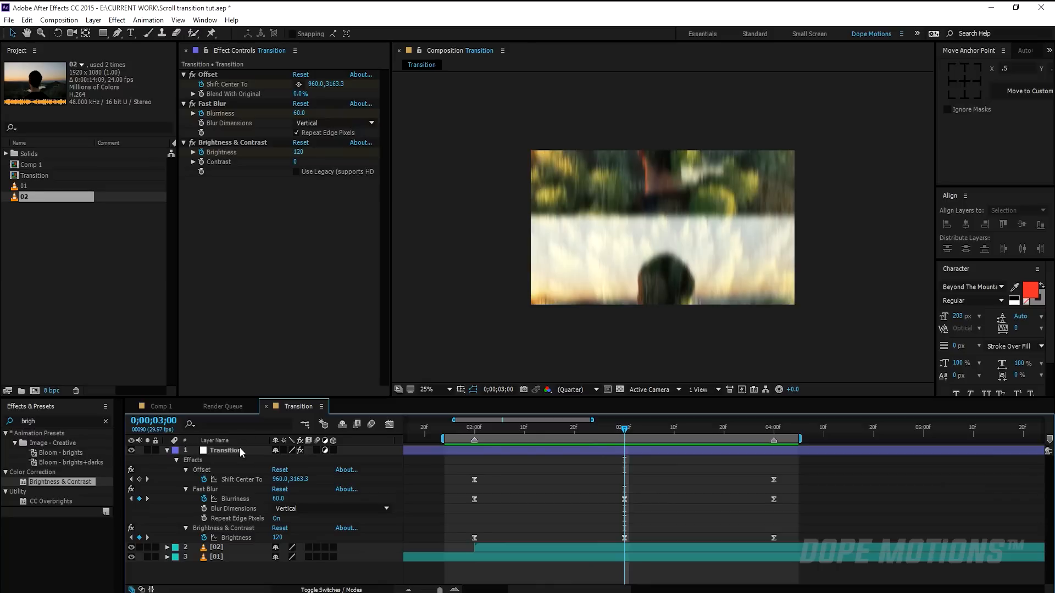
{"action": "left_click", "coordinate": [226, 450]}
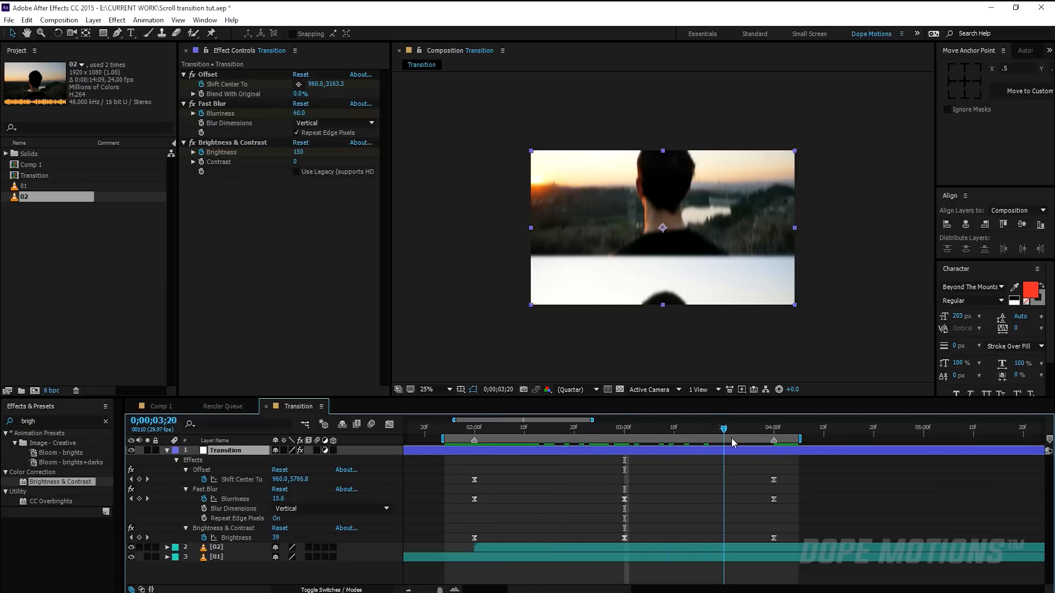
{"action": "left_click_drag", "start_coordinate": [723, 428], "coordinate": [605, 427]}
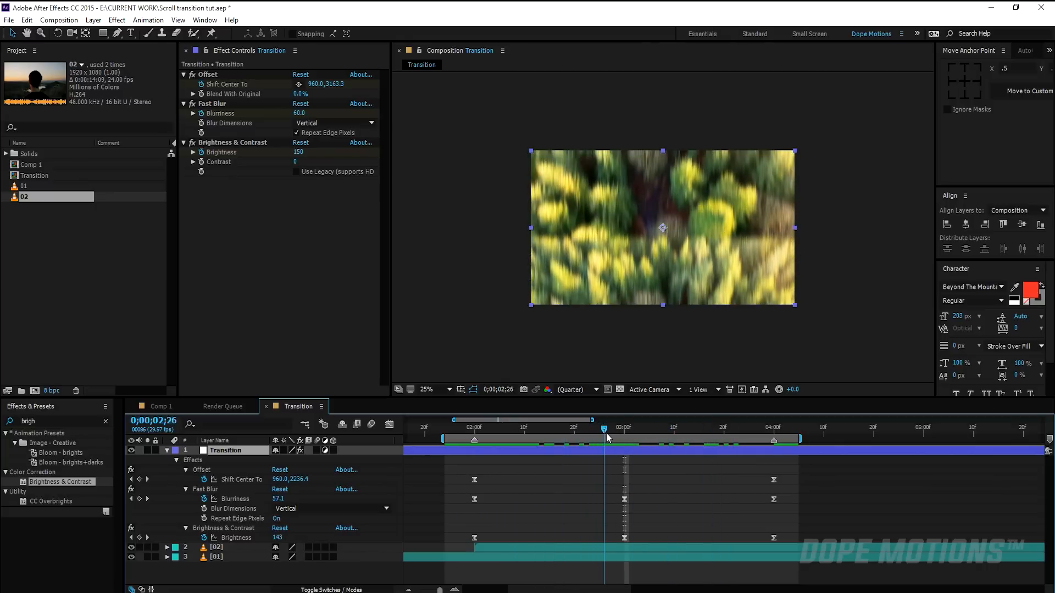
{"action": "left_click_drag", "start_coordinate": [605, 428], "coordinate": [634, 428]}
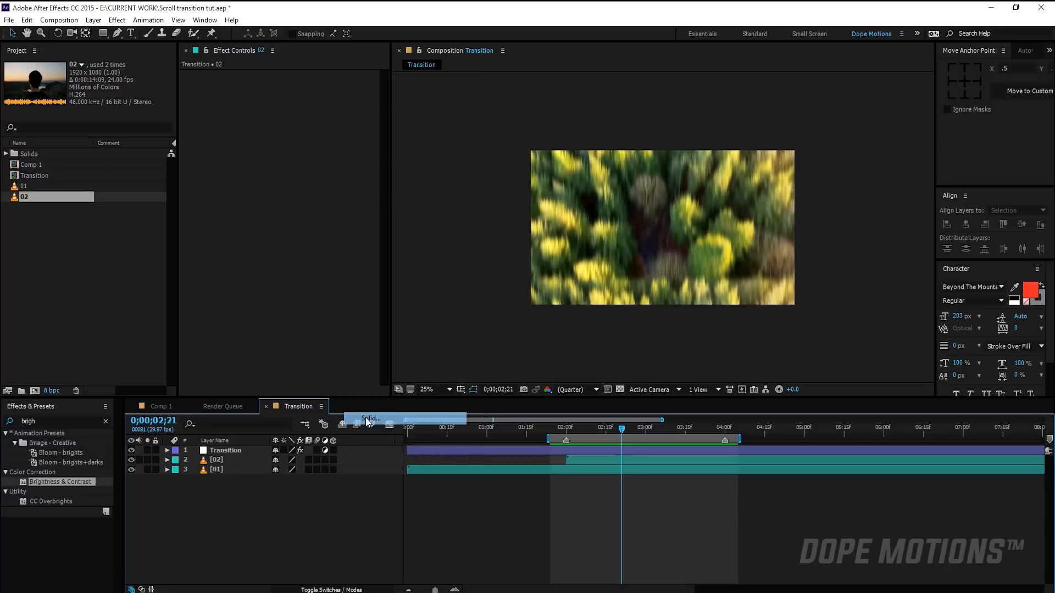
Step: Add a black solid named Bars and set its blending mode to Stencil Alpha
{"action": "left_click", "coordinate": [369, 419]}
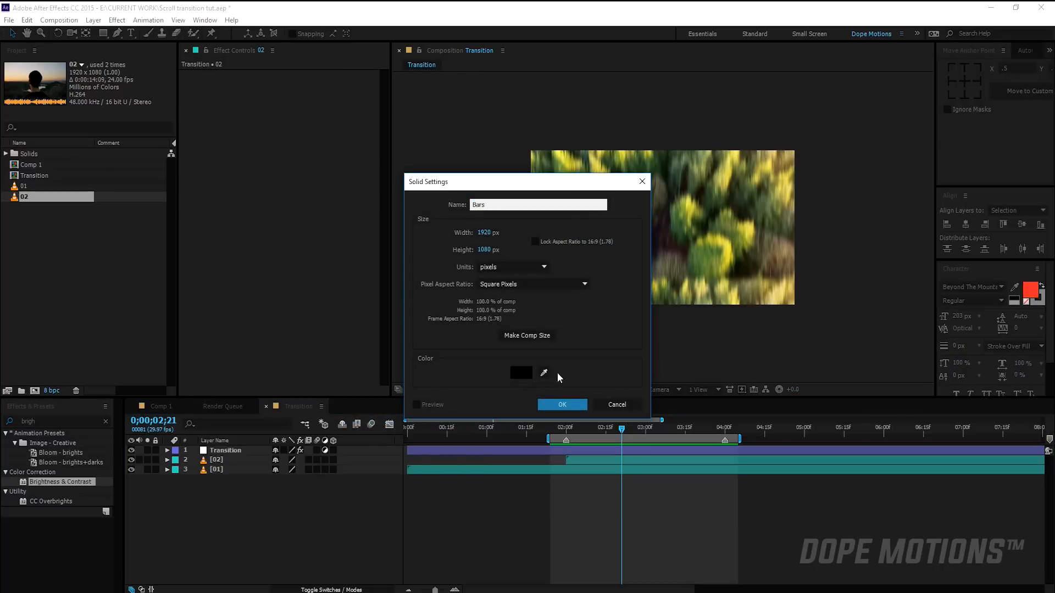
{"action": "left_click", "coordinate": [563, 404]}
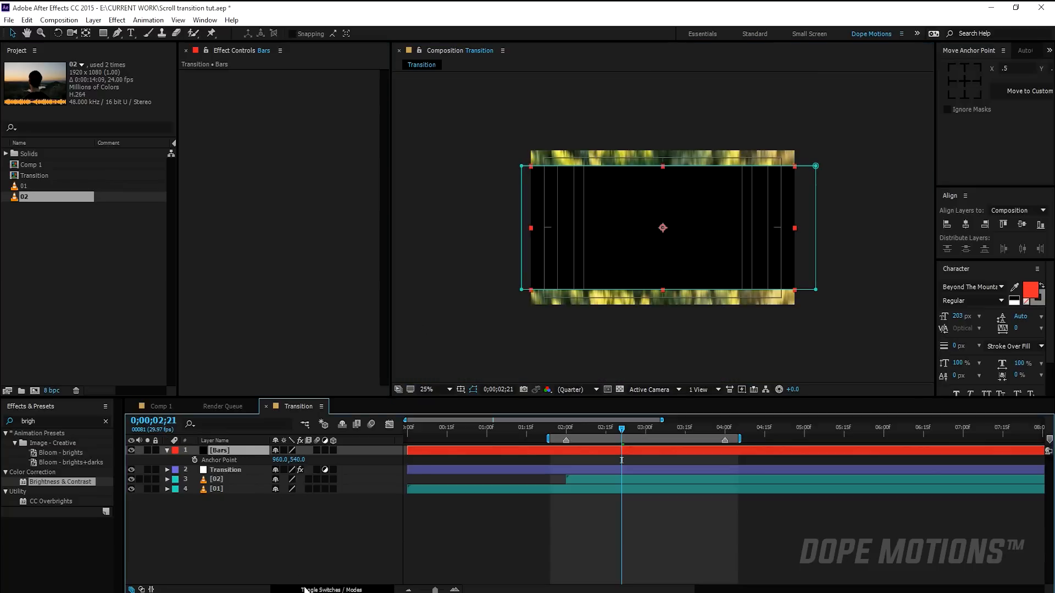
{"action": "left_click", "coordinate": [284, 450]}
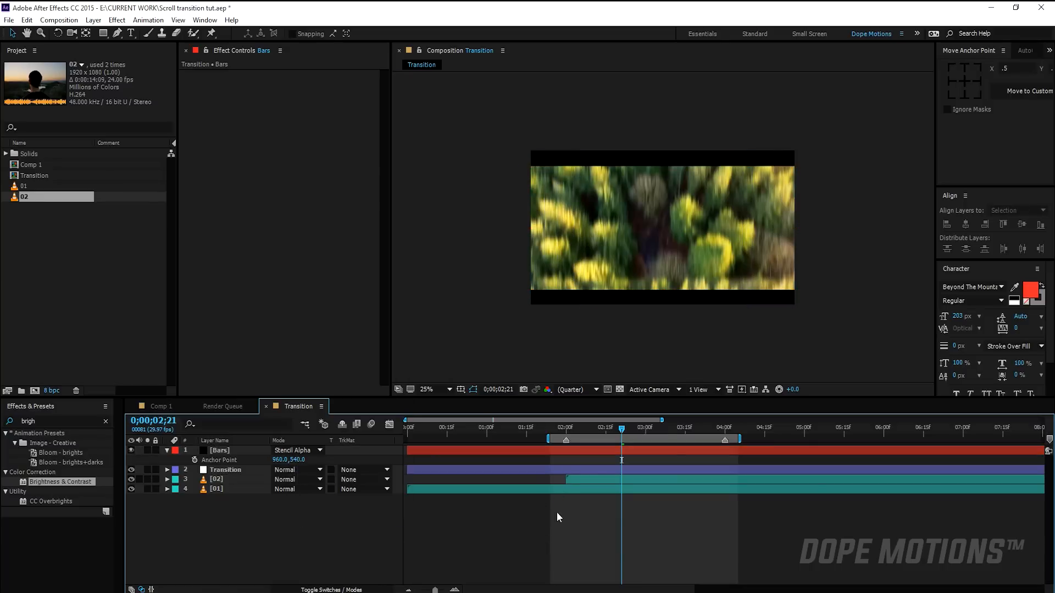
{"action": "left_click_drag", "start_coordinate": [621, 426], "coordinate": [555, 426]}
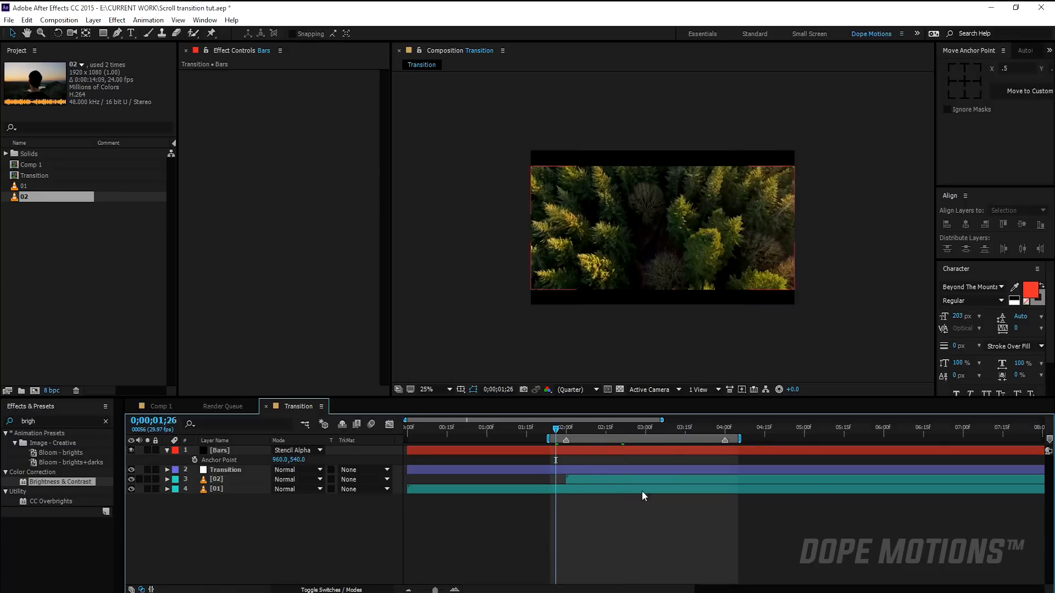